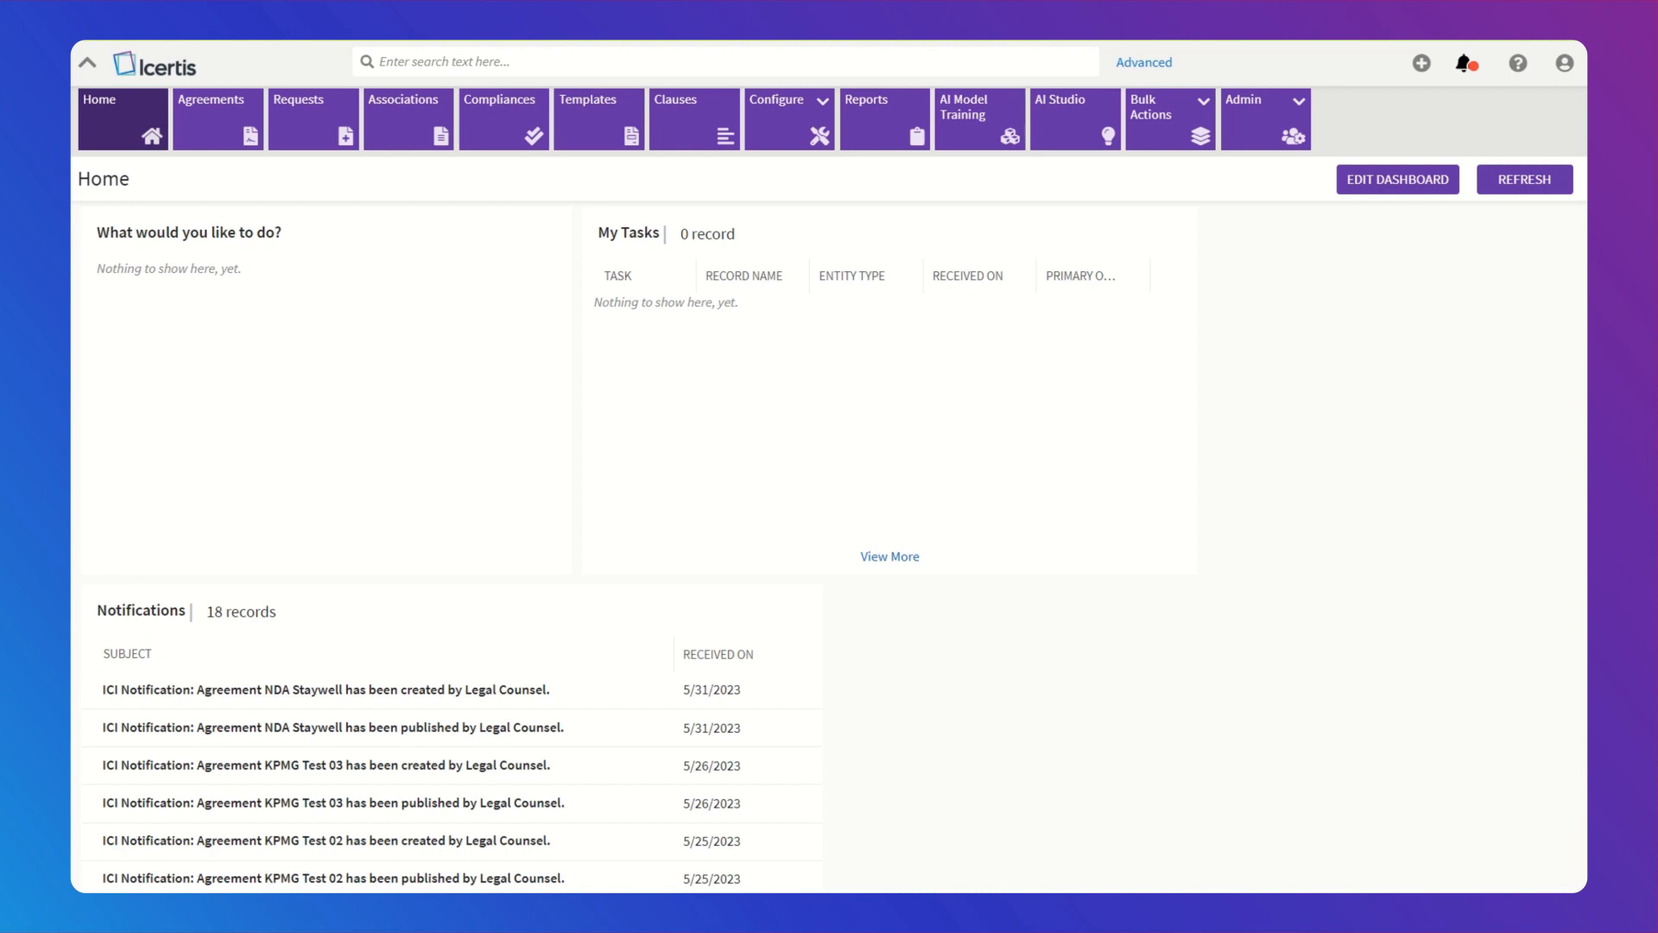
pyautogui.moveTo(1081, 526)
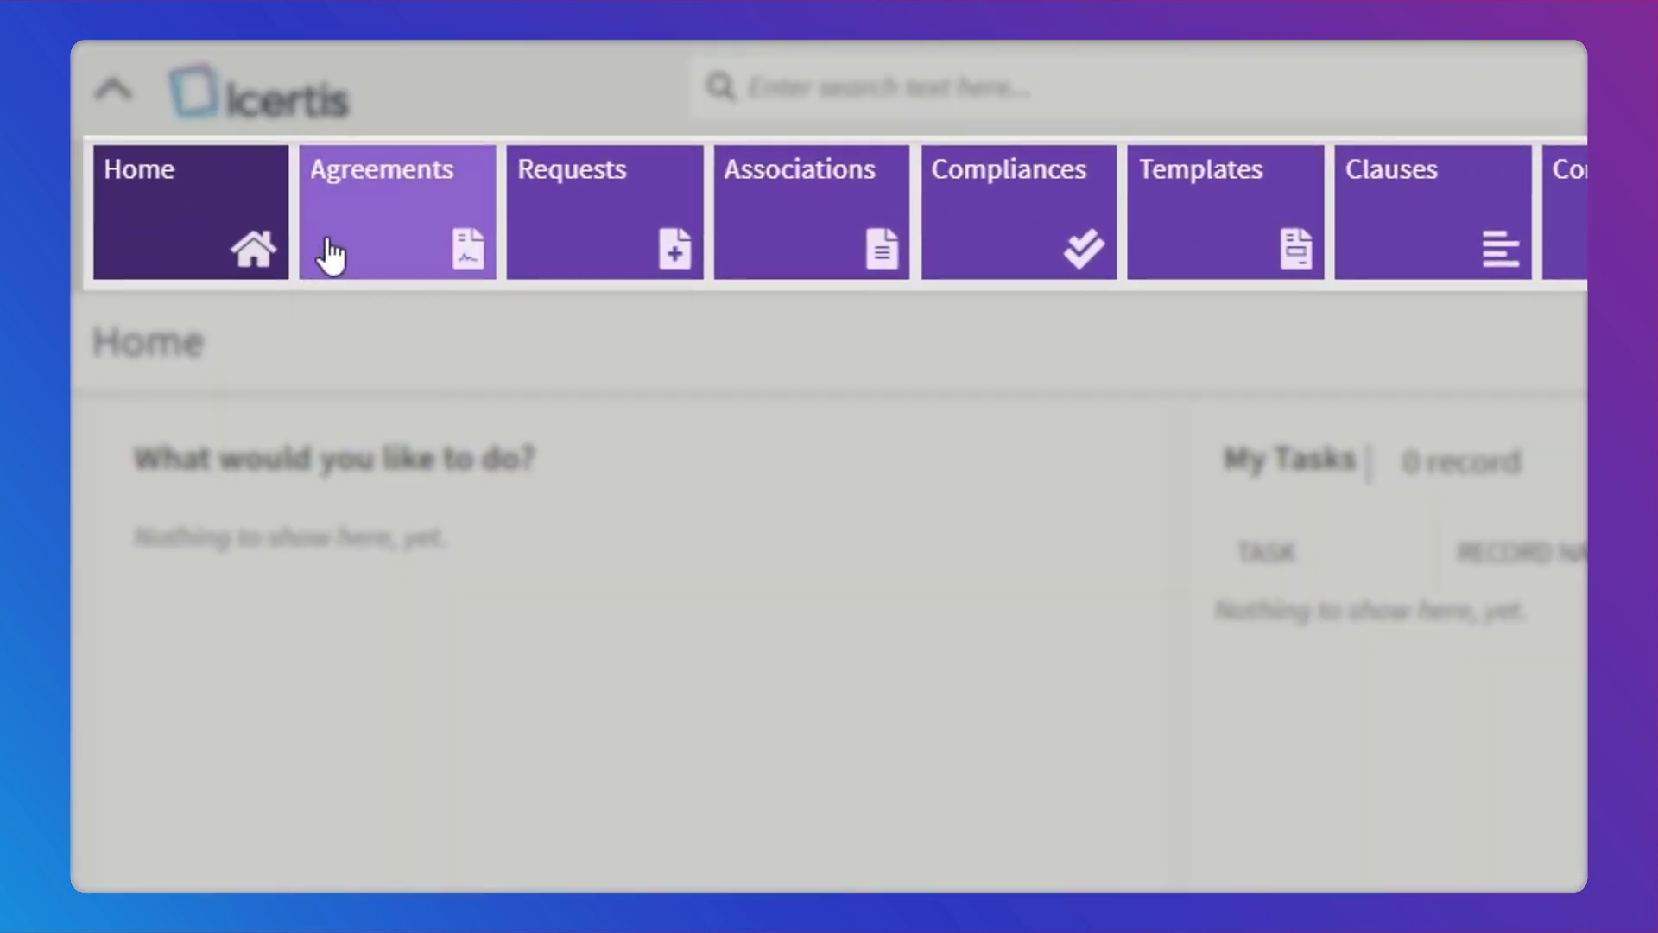
# Step: Open the Agreements list and show 100 of the 2,598 agreements per page
pyautogui.click(395, 211)
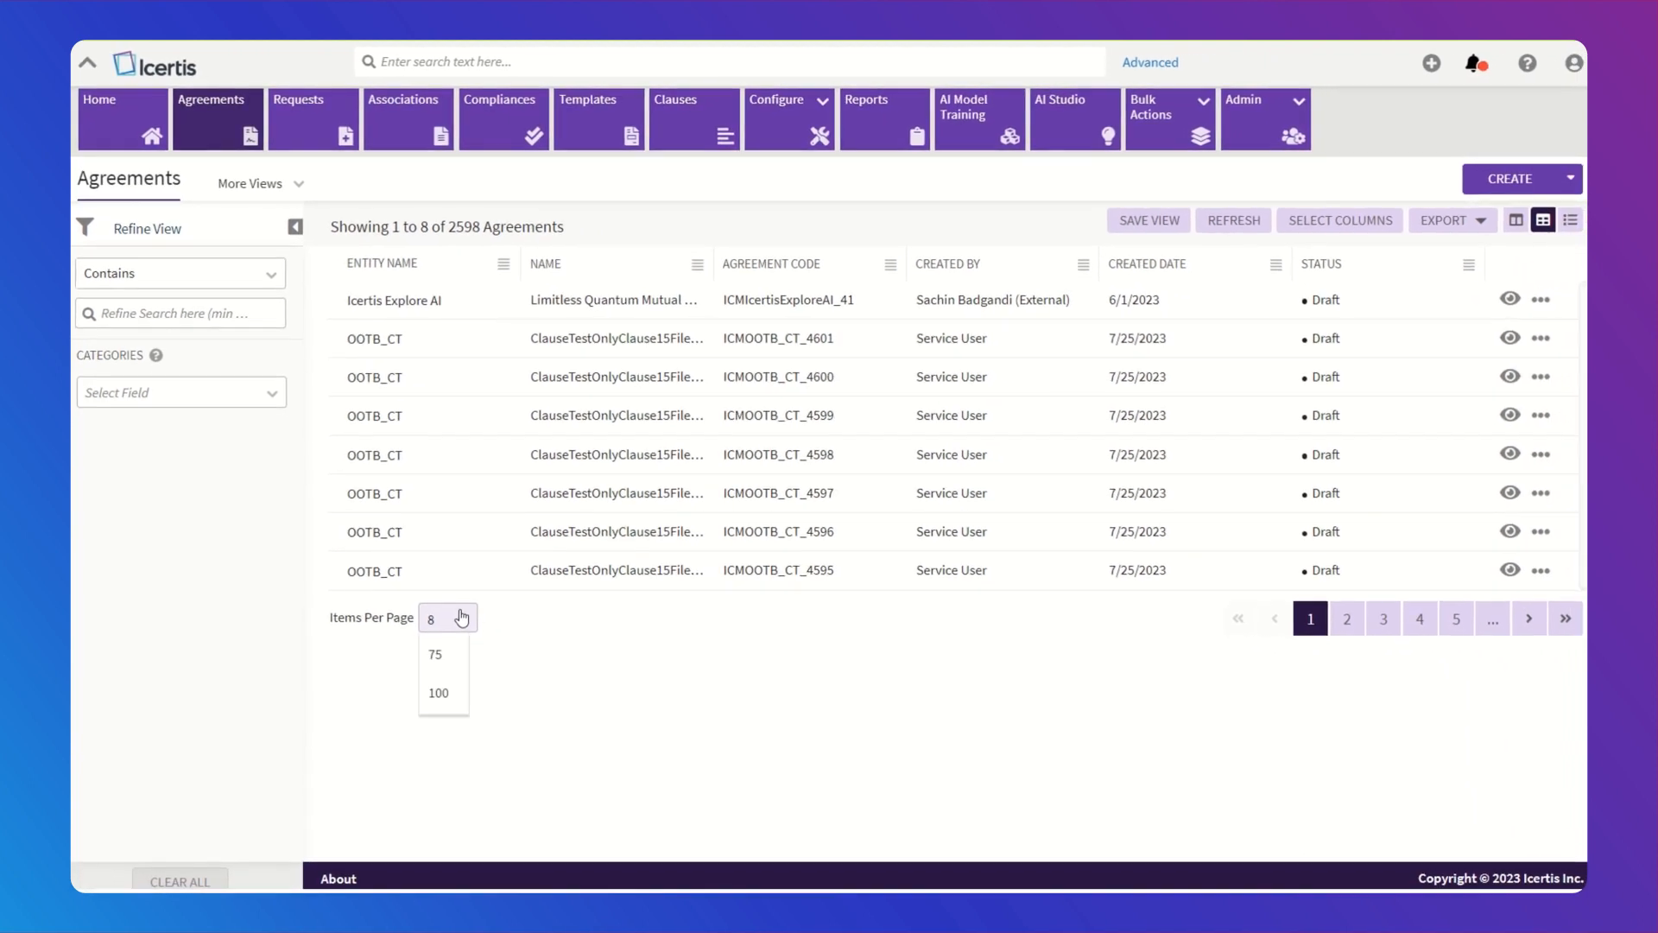
pyautogui.click(437, 693)
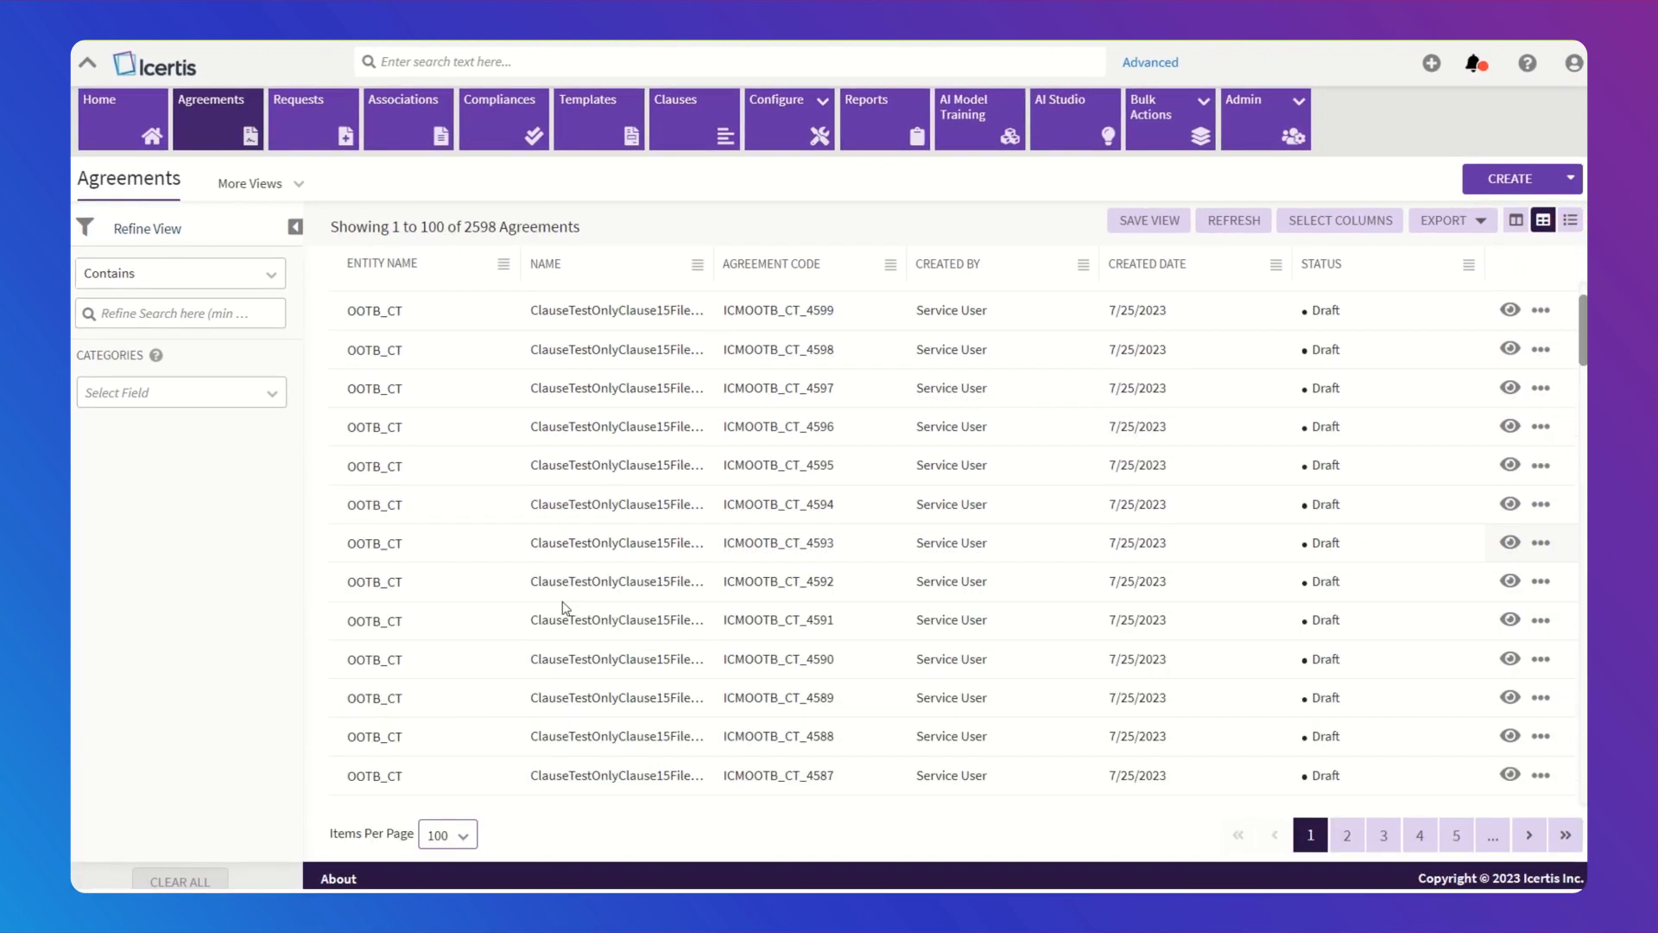
pyautogui.scroll(-3)
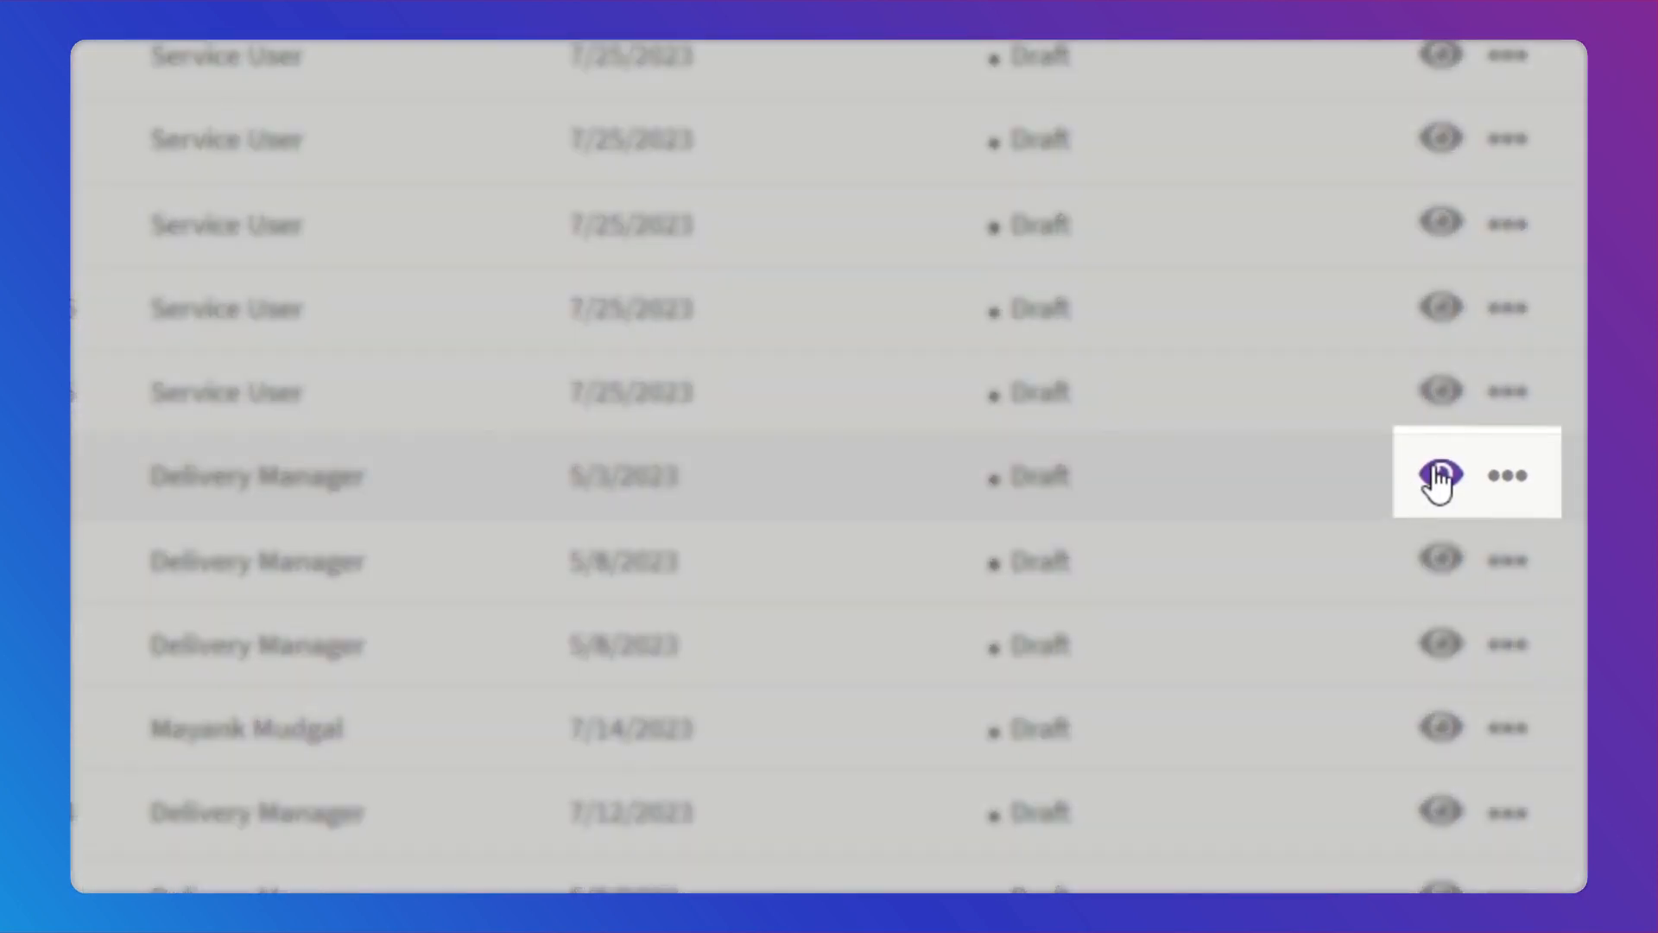
# Step: Open the ICMSoW_4 agreement record and launch its ExploreAI view
pyautogui.click(1436, 475)
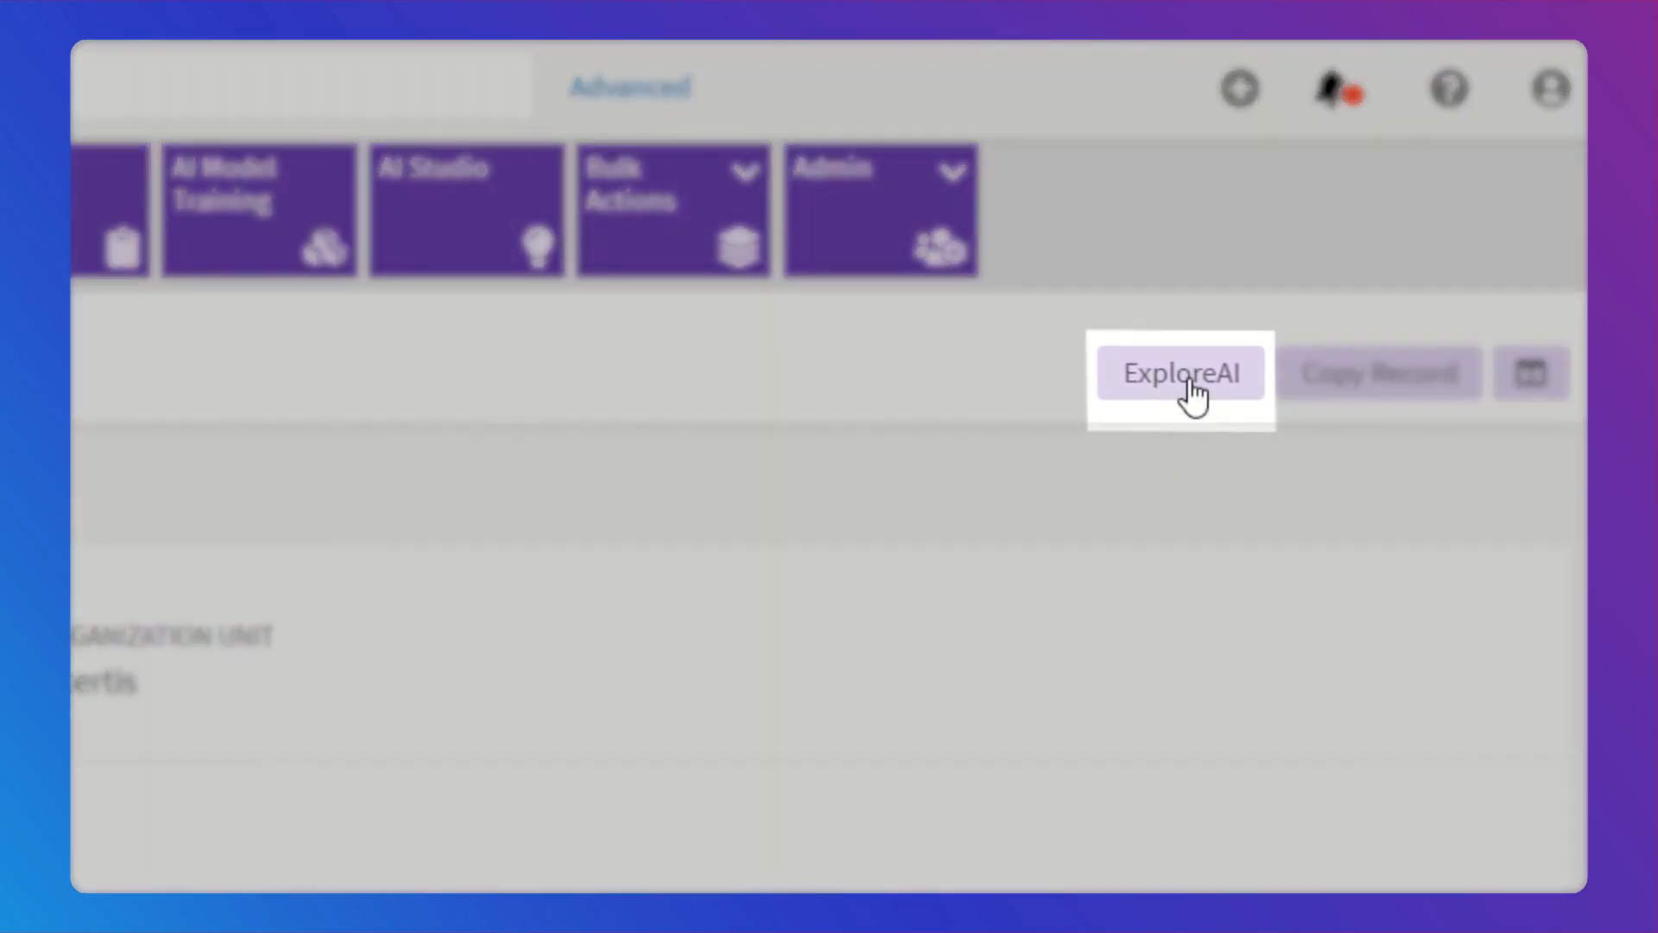
pyautogui.click(1181, 372)
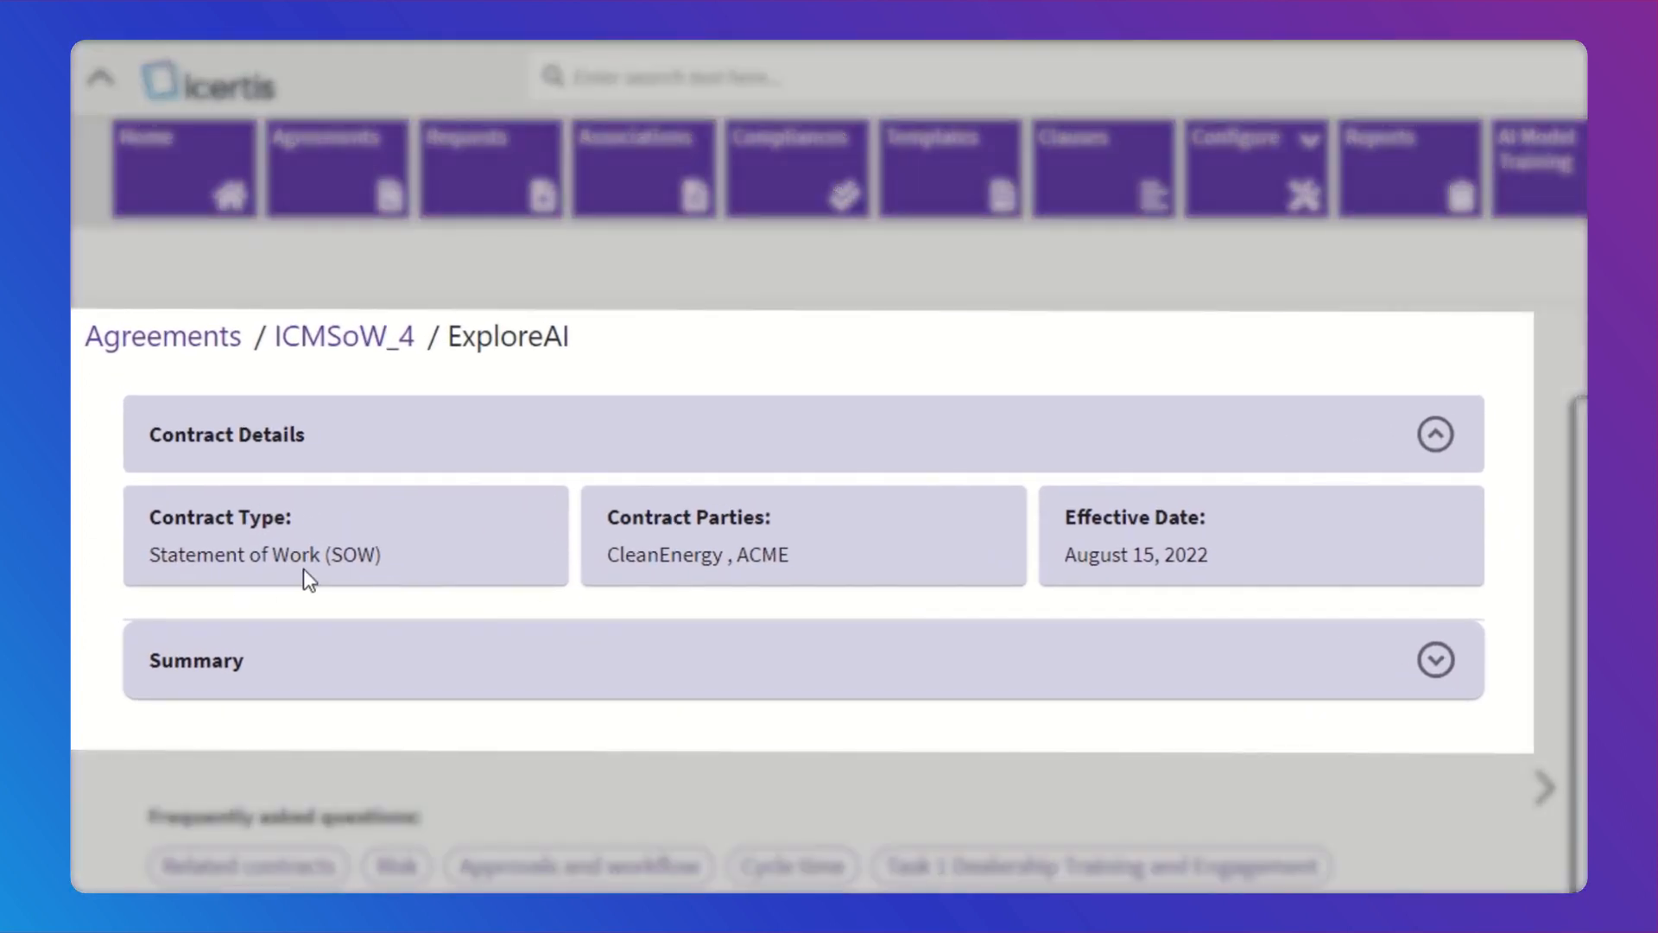
pyautogui.moveTo(769, 593)
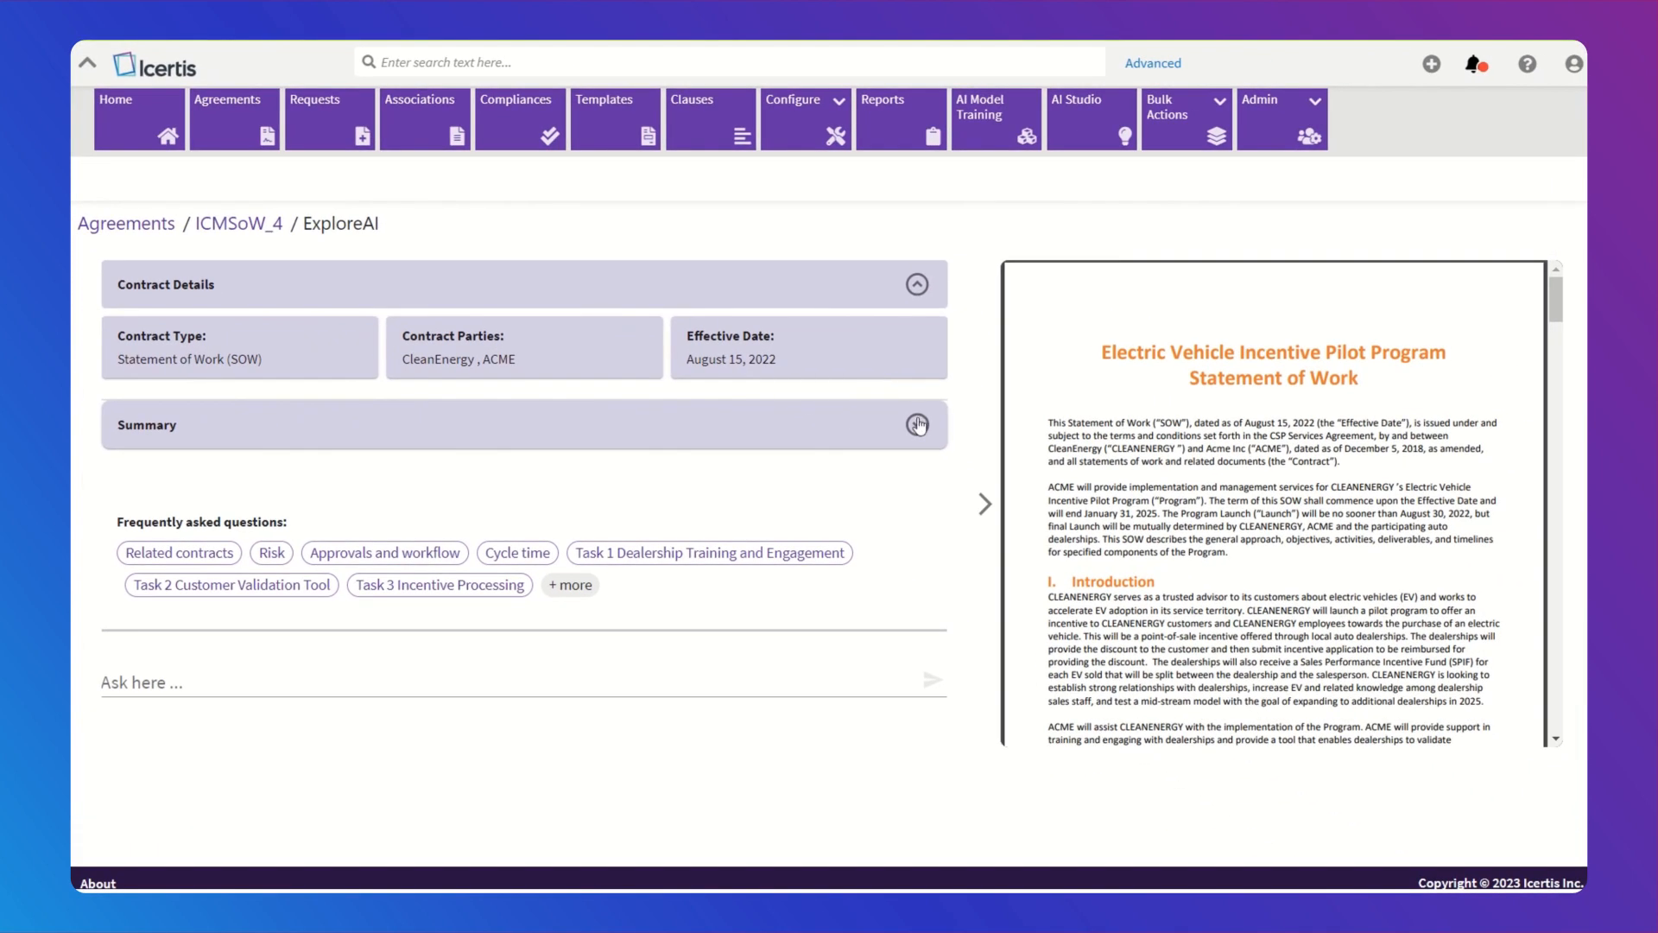
# Step: Expand the summary and ask 'What is the duration of the contract?', getting January 31, 2025
pyautogui.click(914, 424)
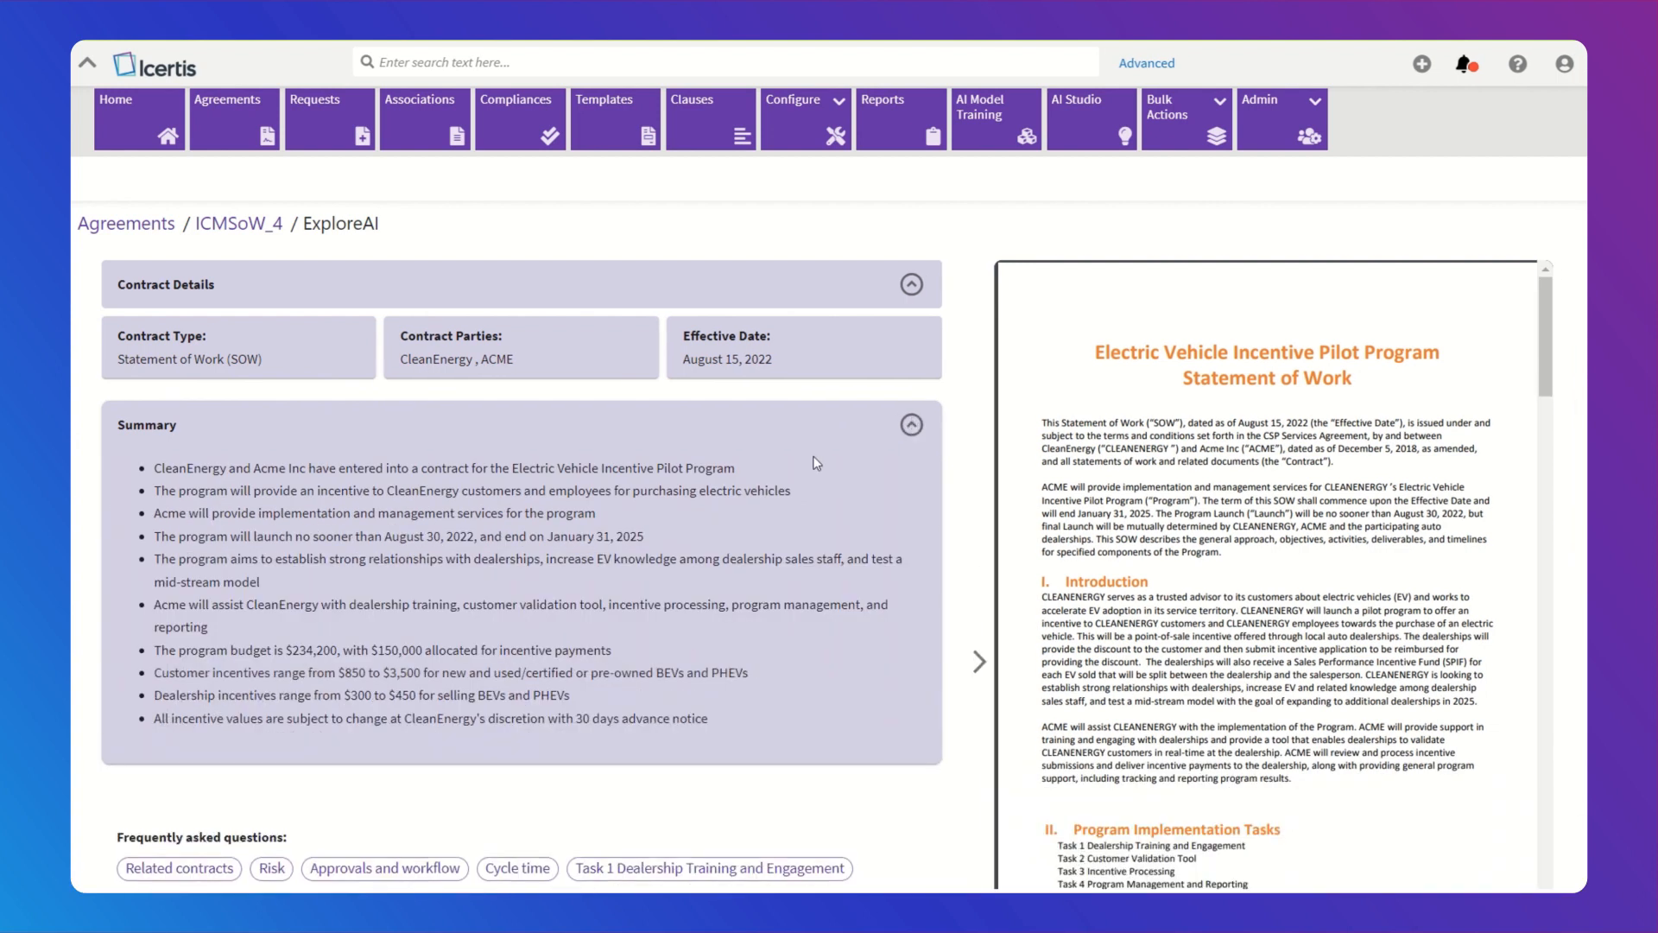
pyautogui.scroll(-3)
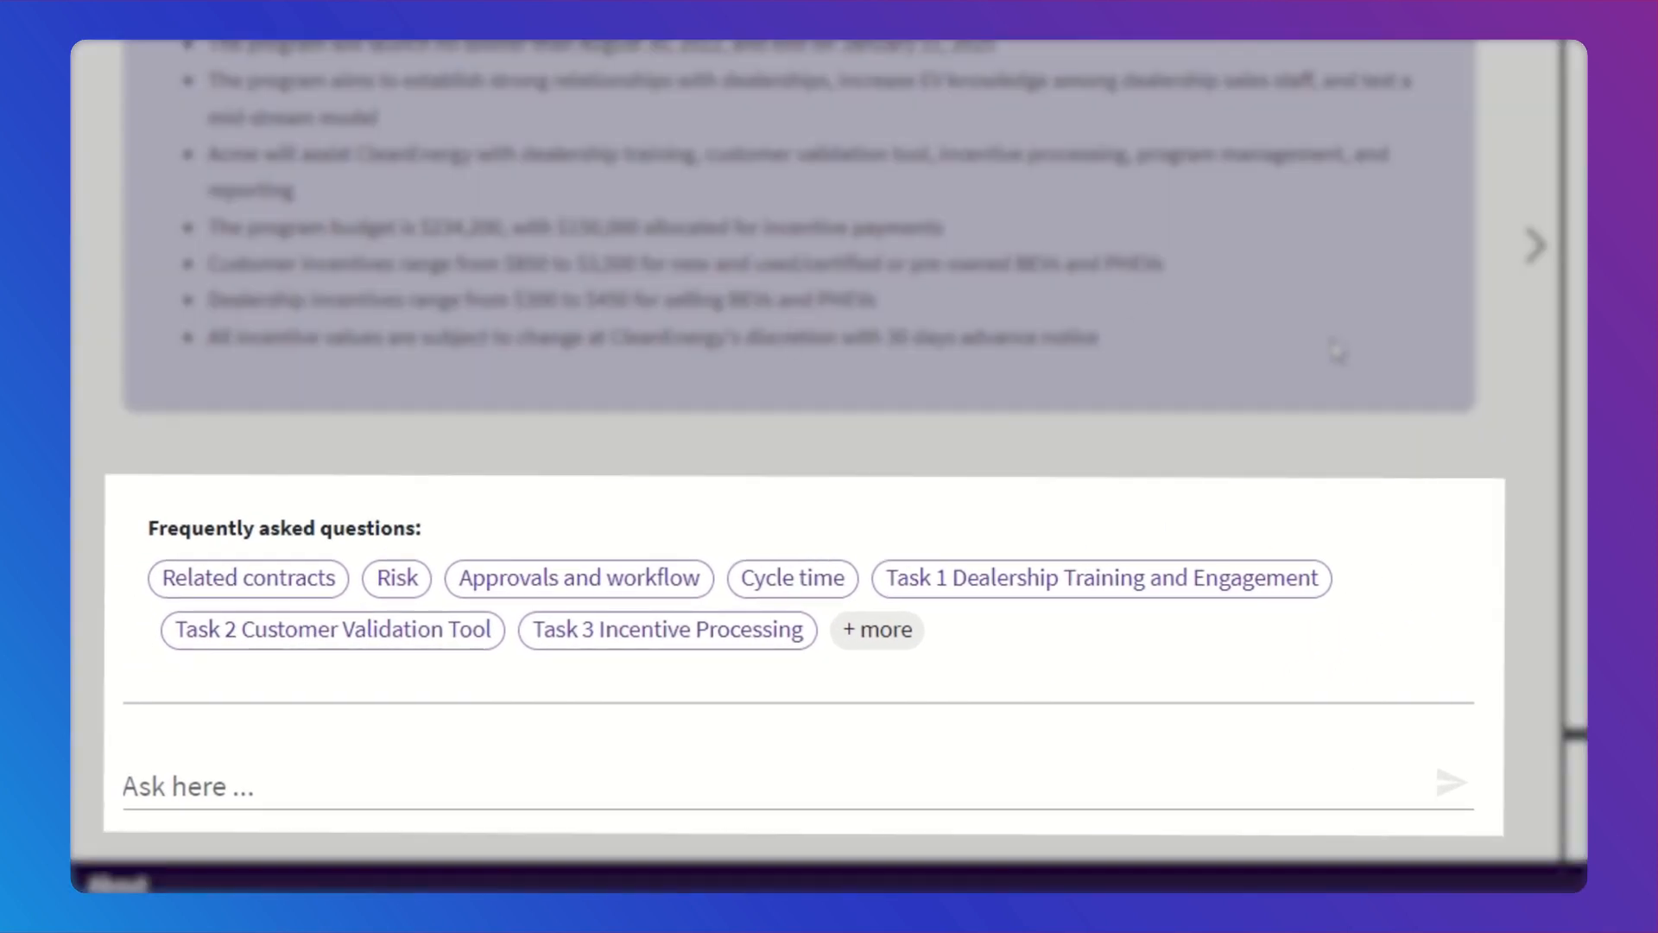
pyautogui.write('What is the')
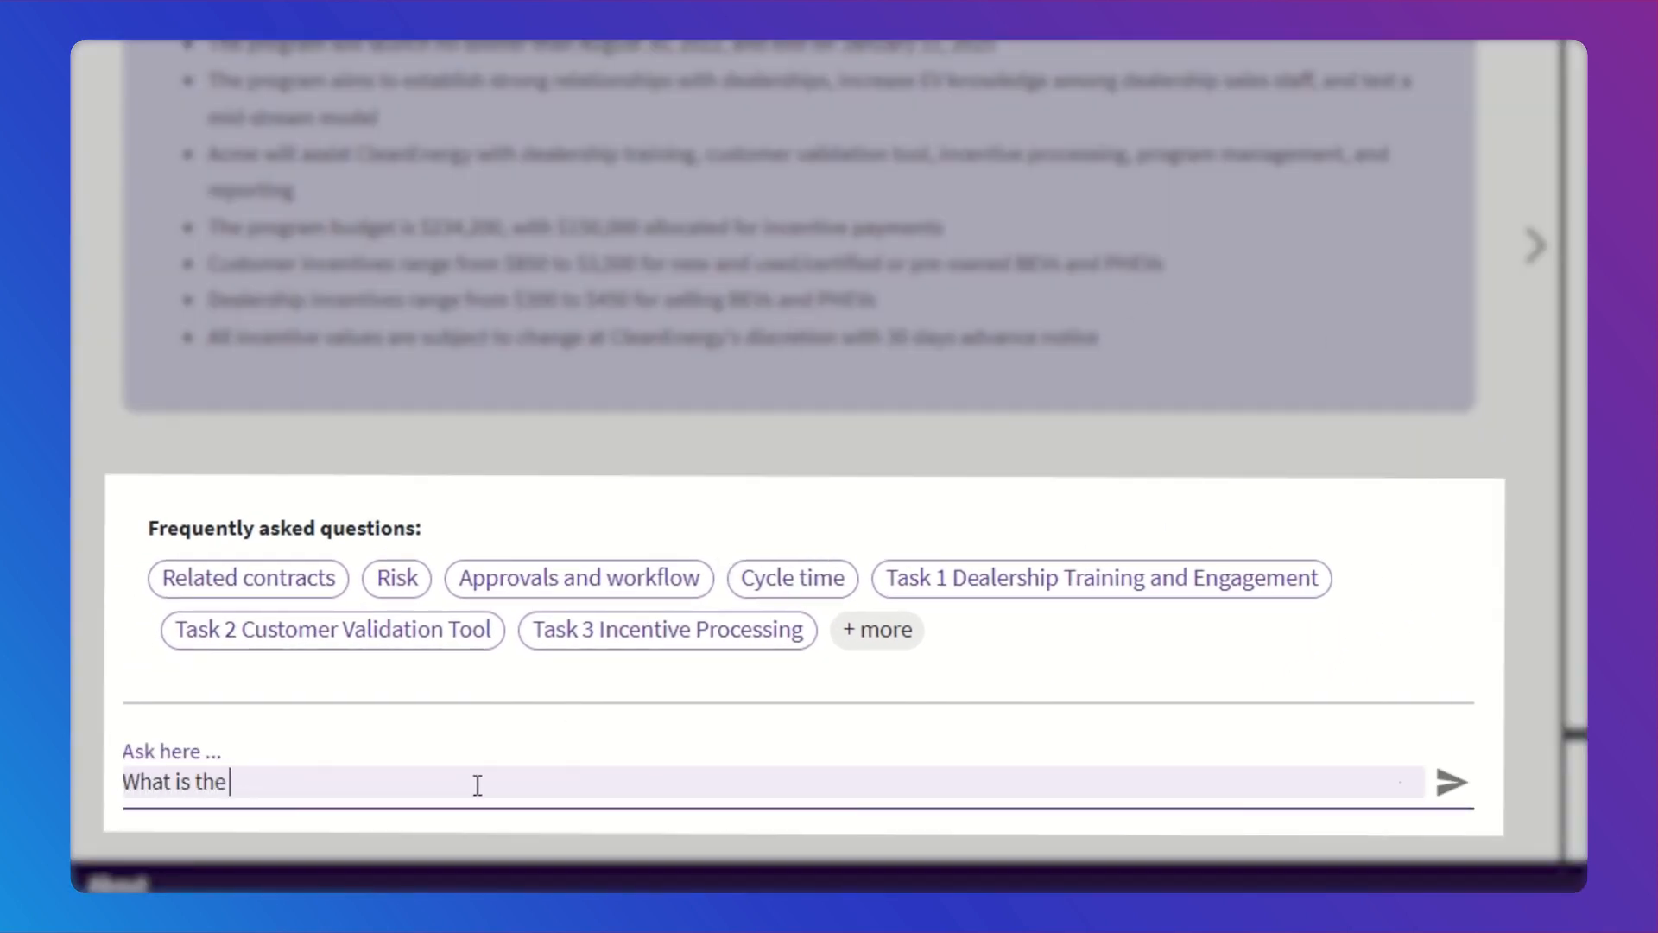
pyautogui.write('duration of the contract?')
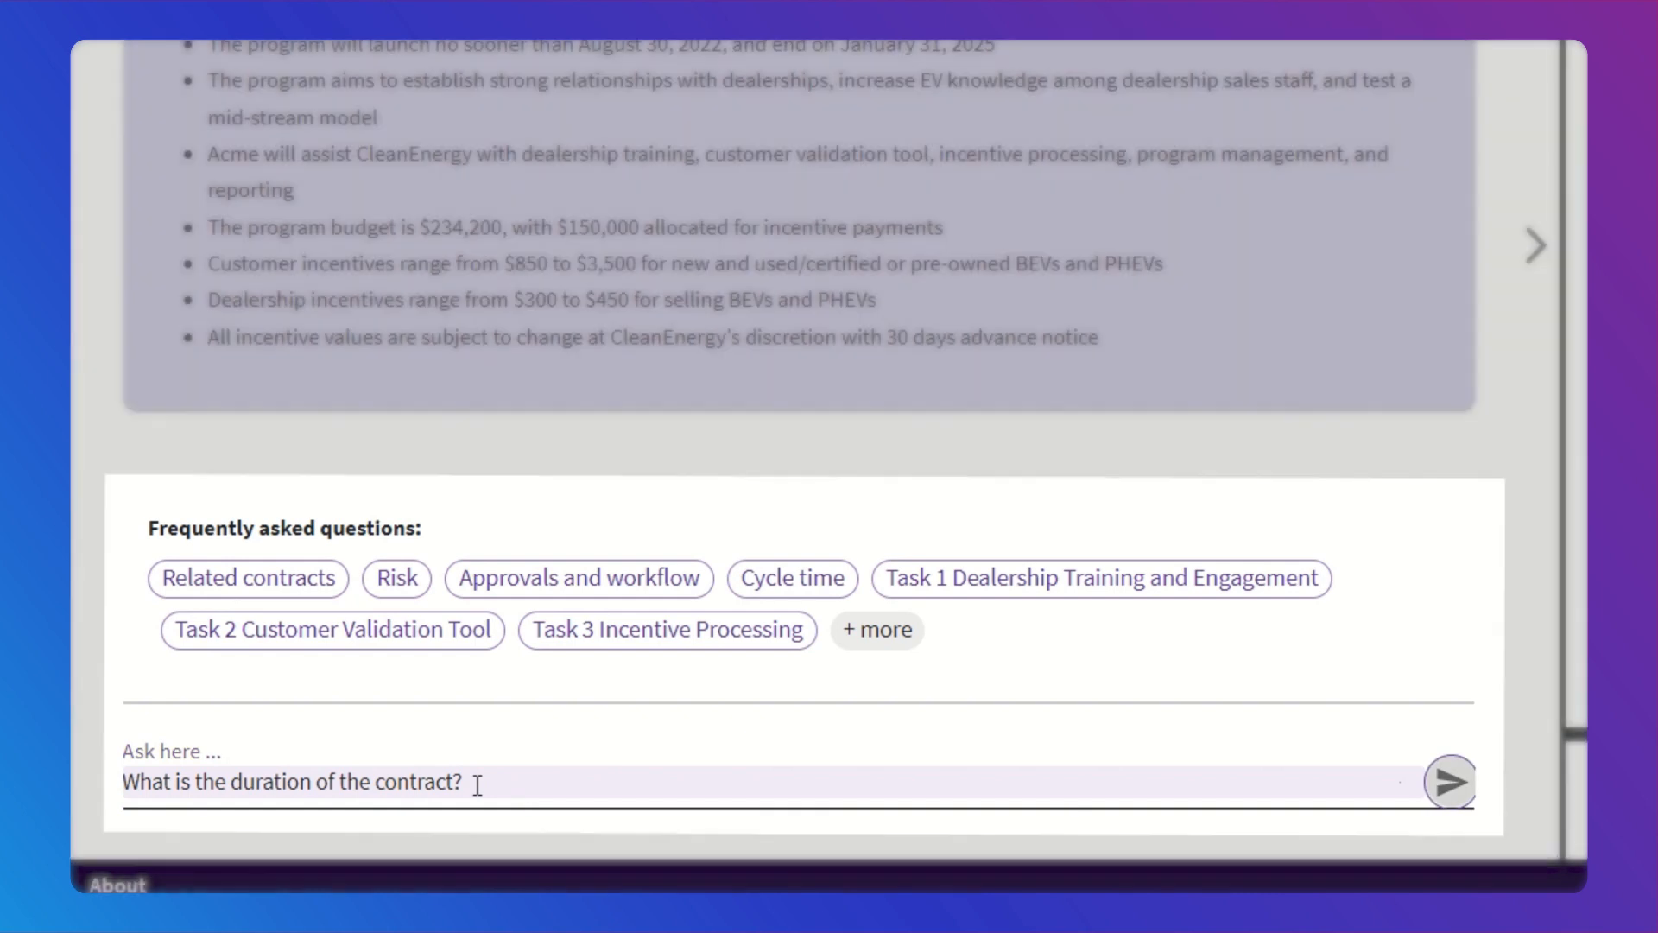
pyautogui.click(1451, 783)
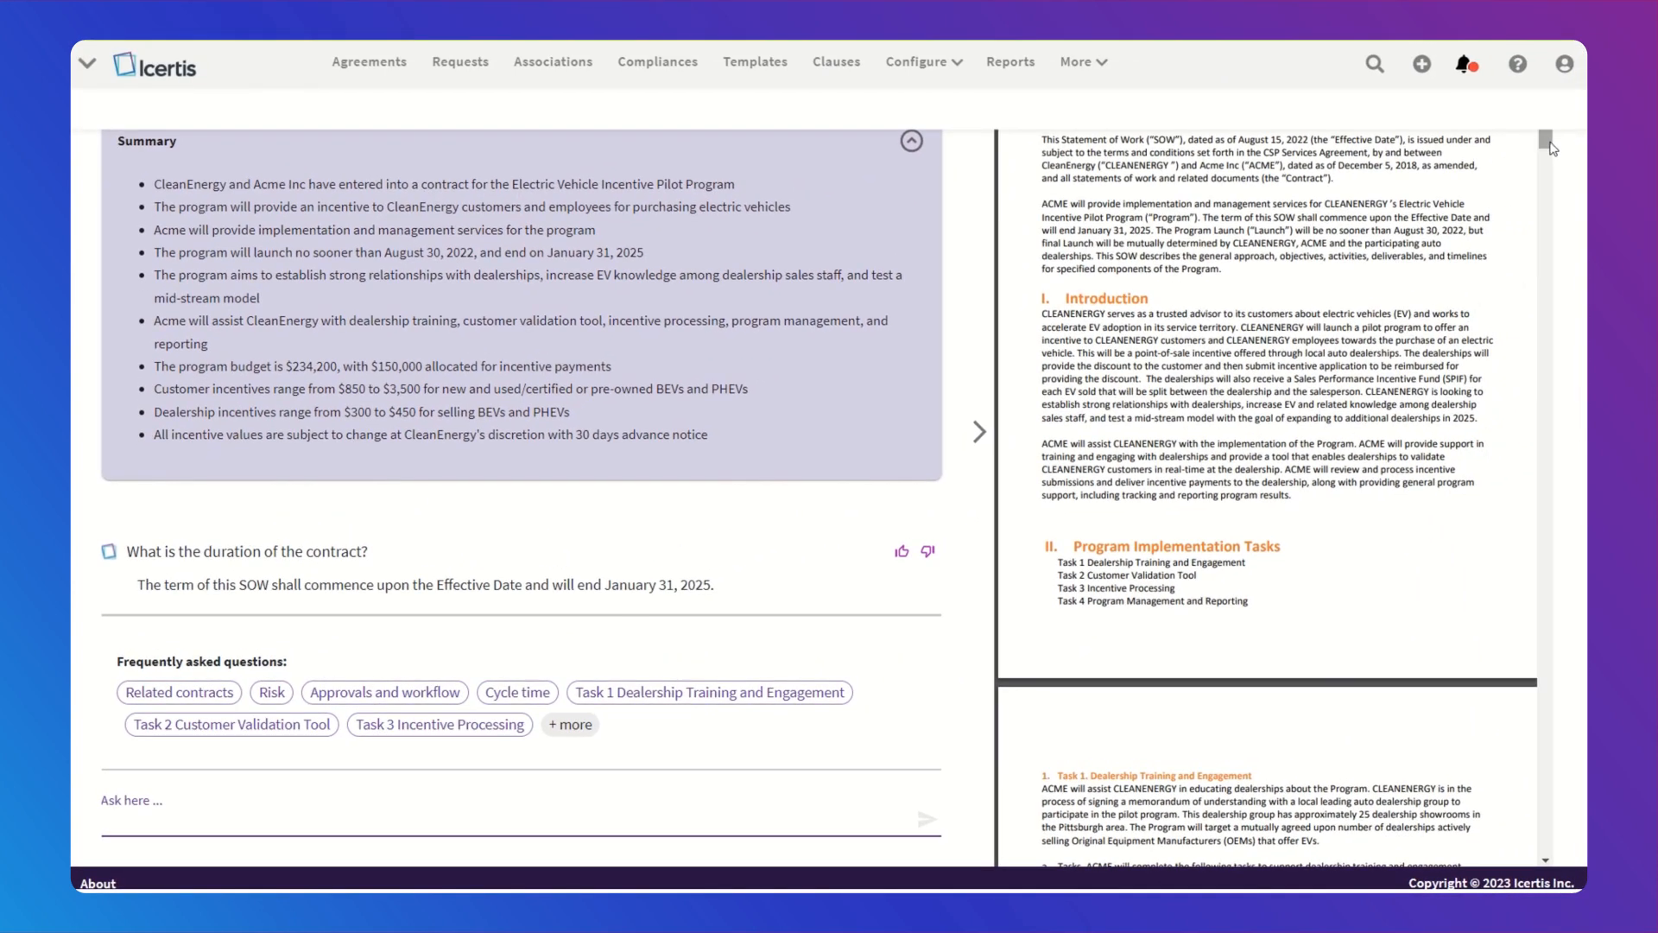
pyautogui.scroll(-3)
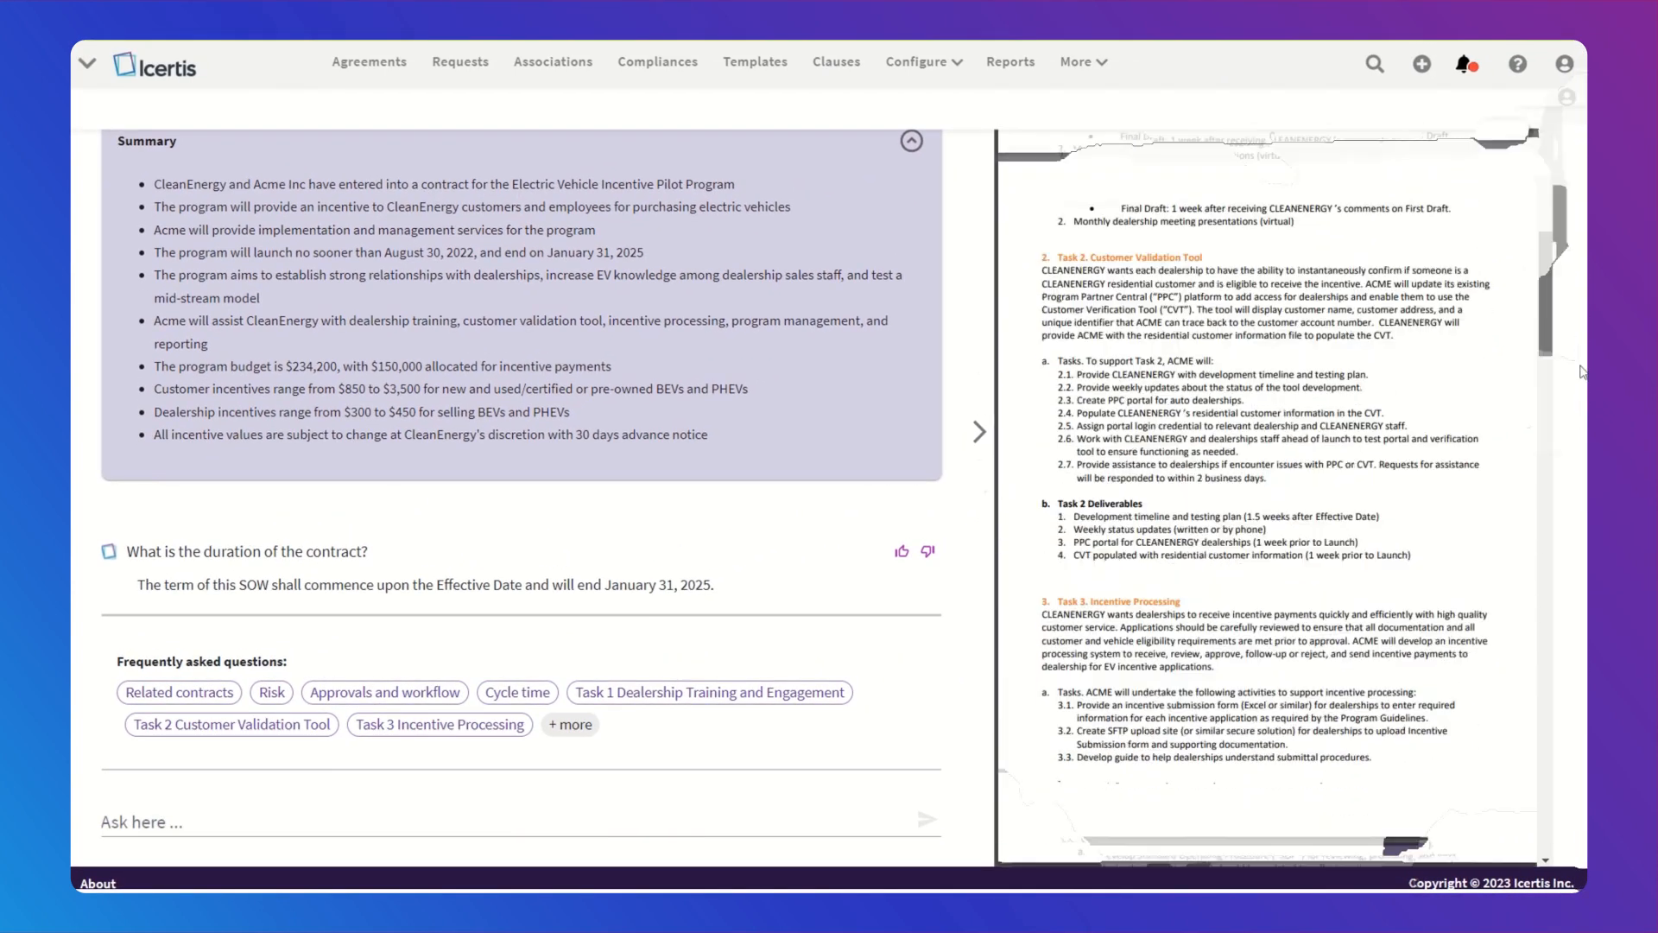
pyautogui.scroll(-3)
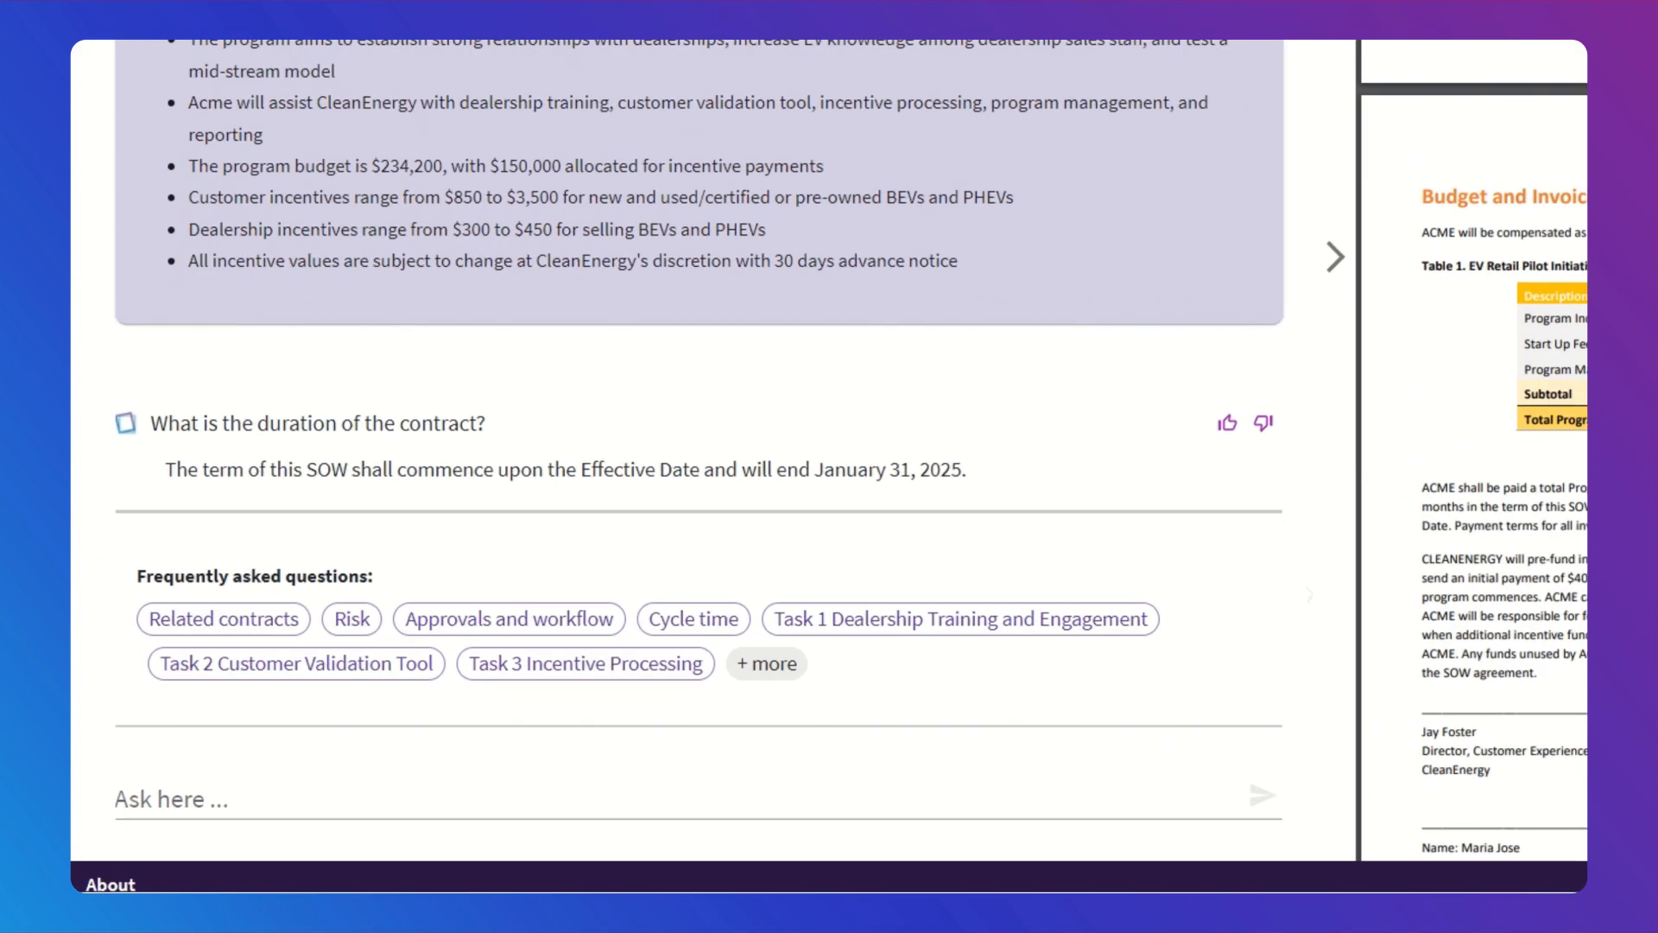
# Step: Ask 'what is the total program cost?' and get $234,200
pyautogui.write('what is the total program cost?')
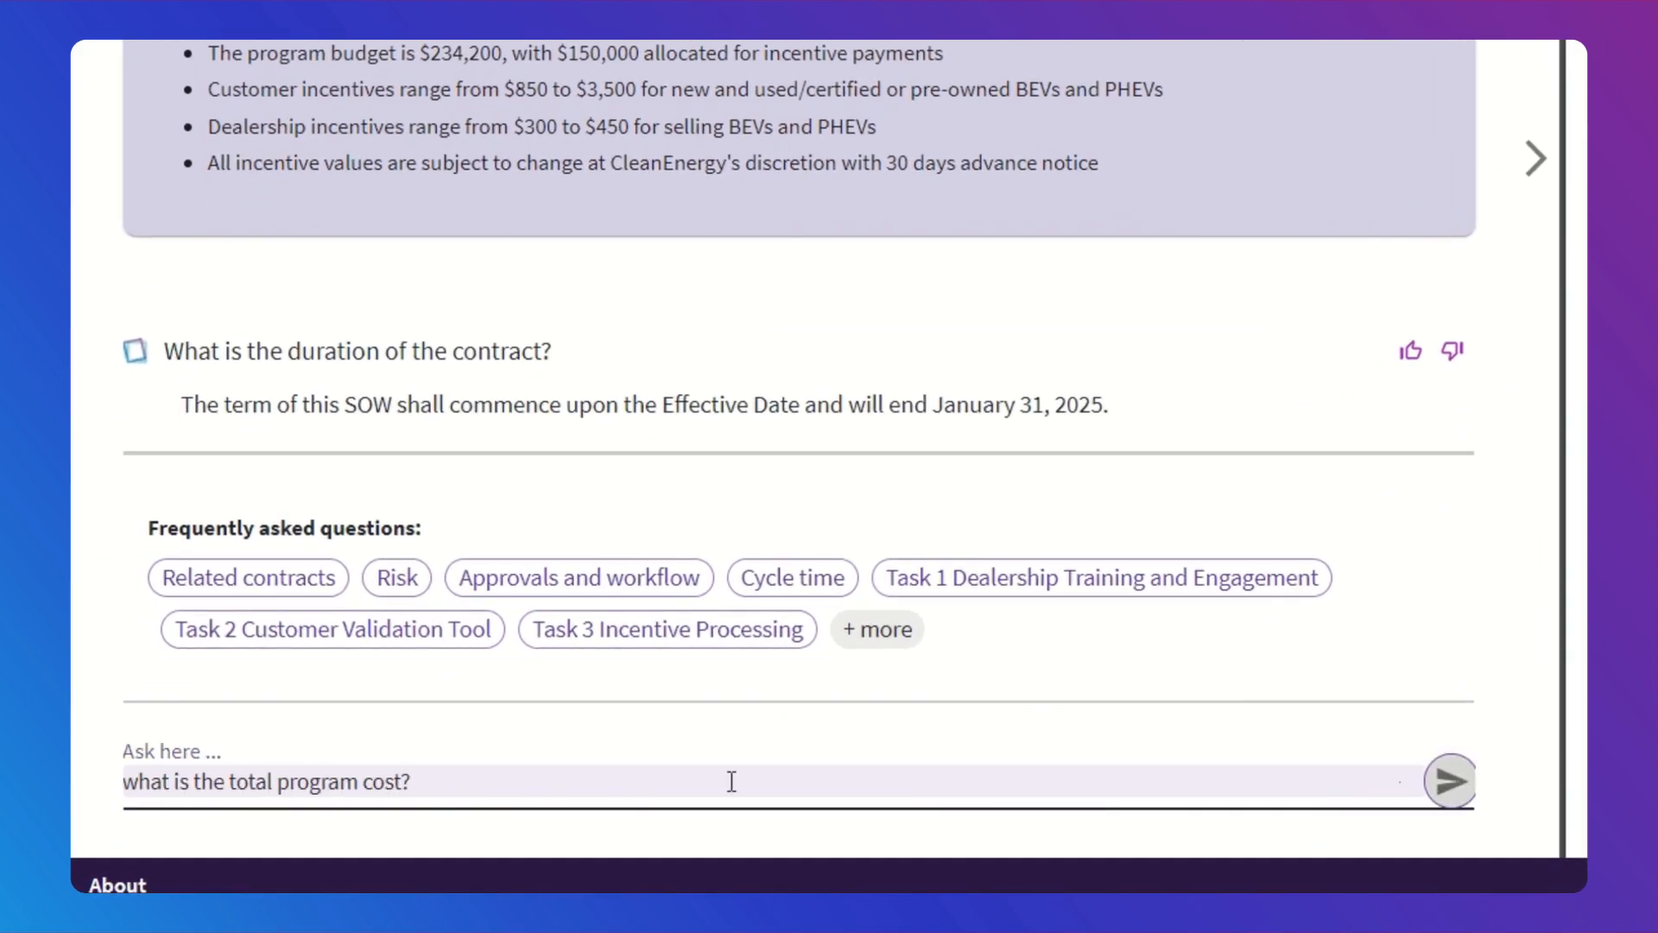
pyautogui.click(1450, 781)
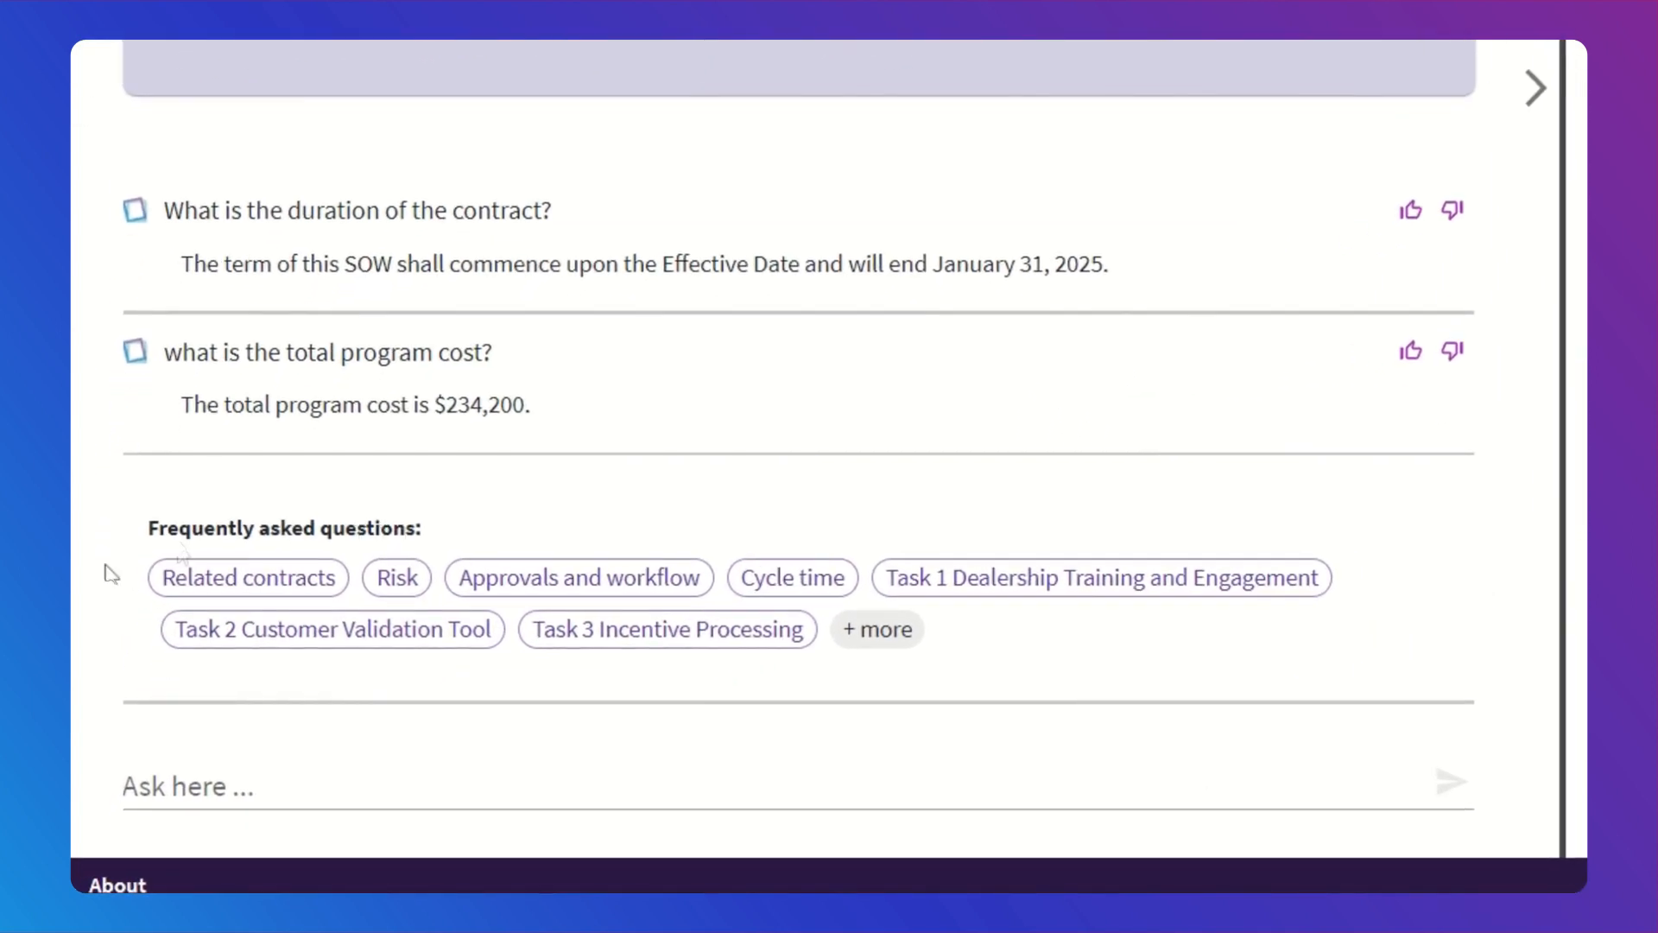
pyautogui.moveTo(263, 593)
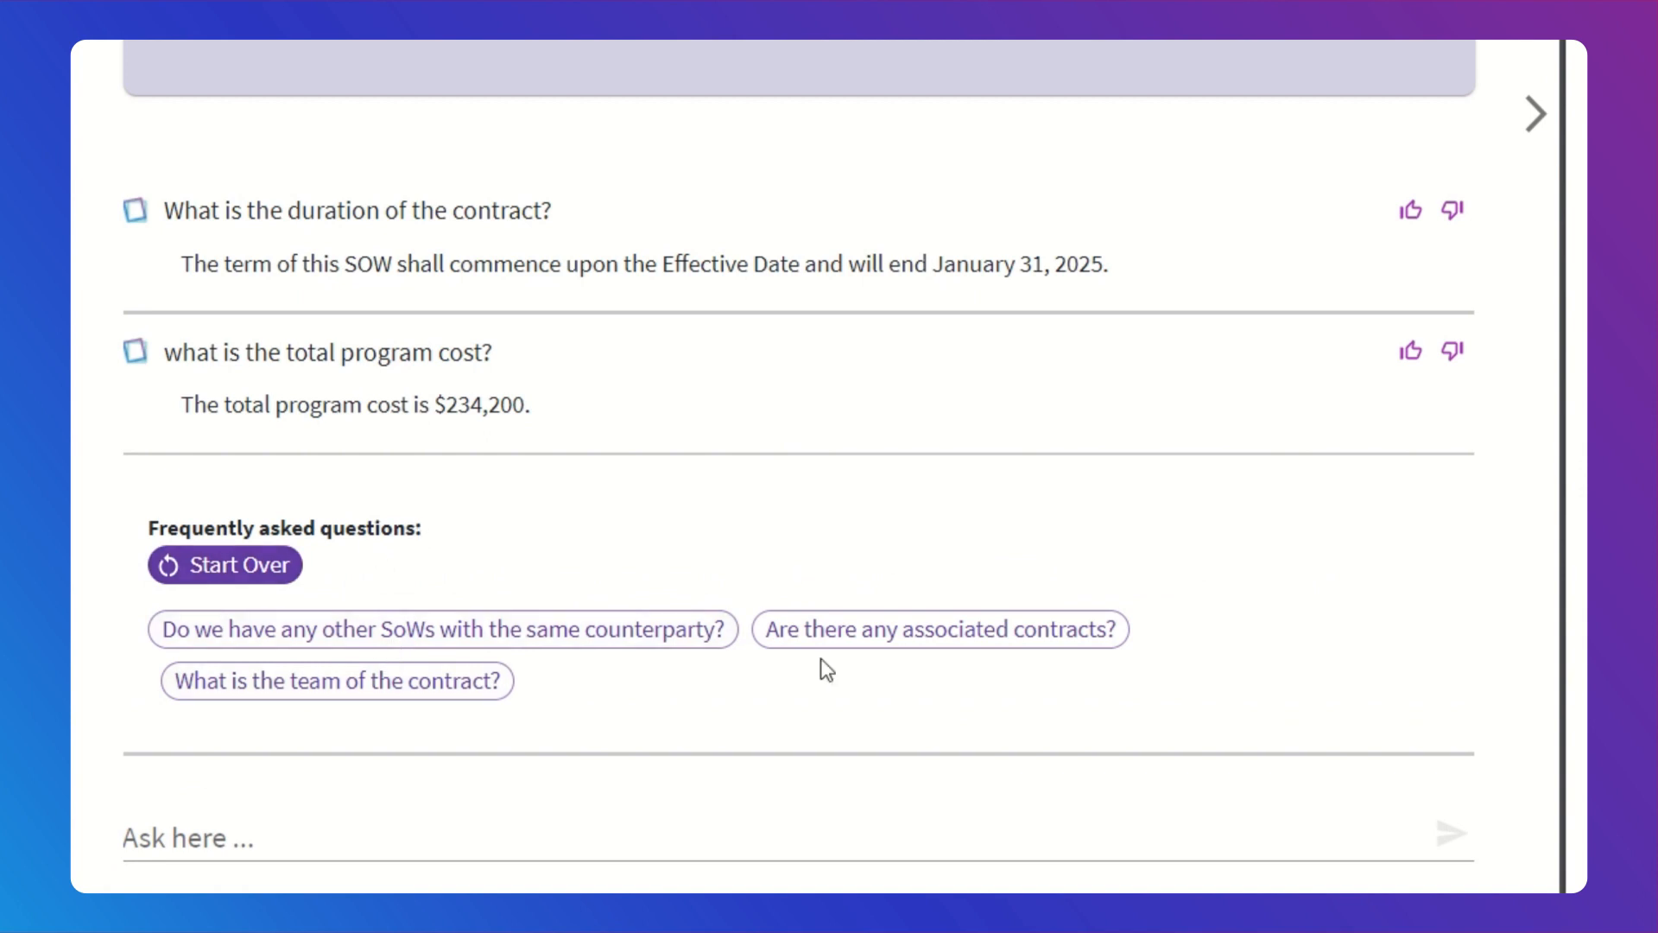
# Step: Ask about associated contracts, required approvers, and fast-forwarding approvals via suggested questions
pyautogui.click(938, 628)
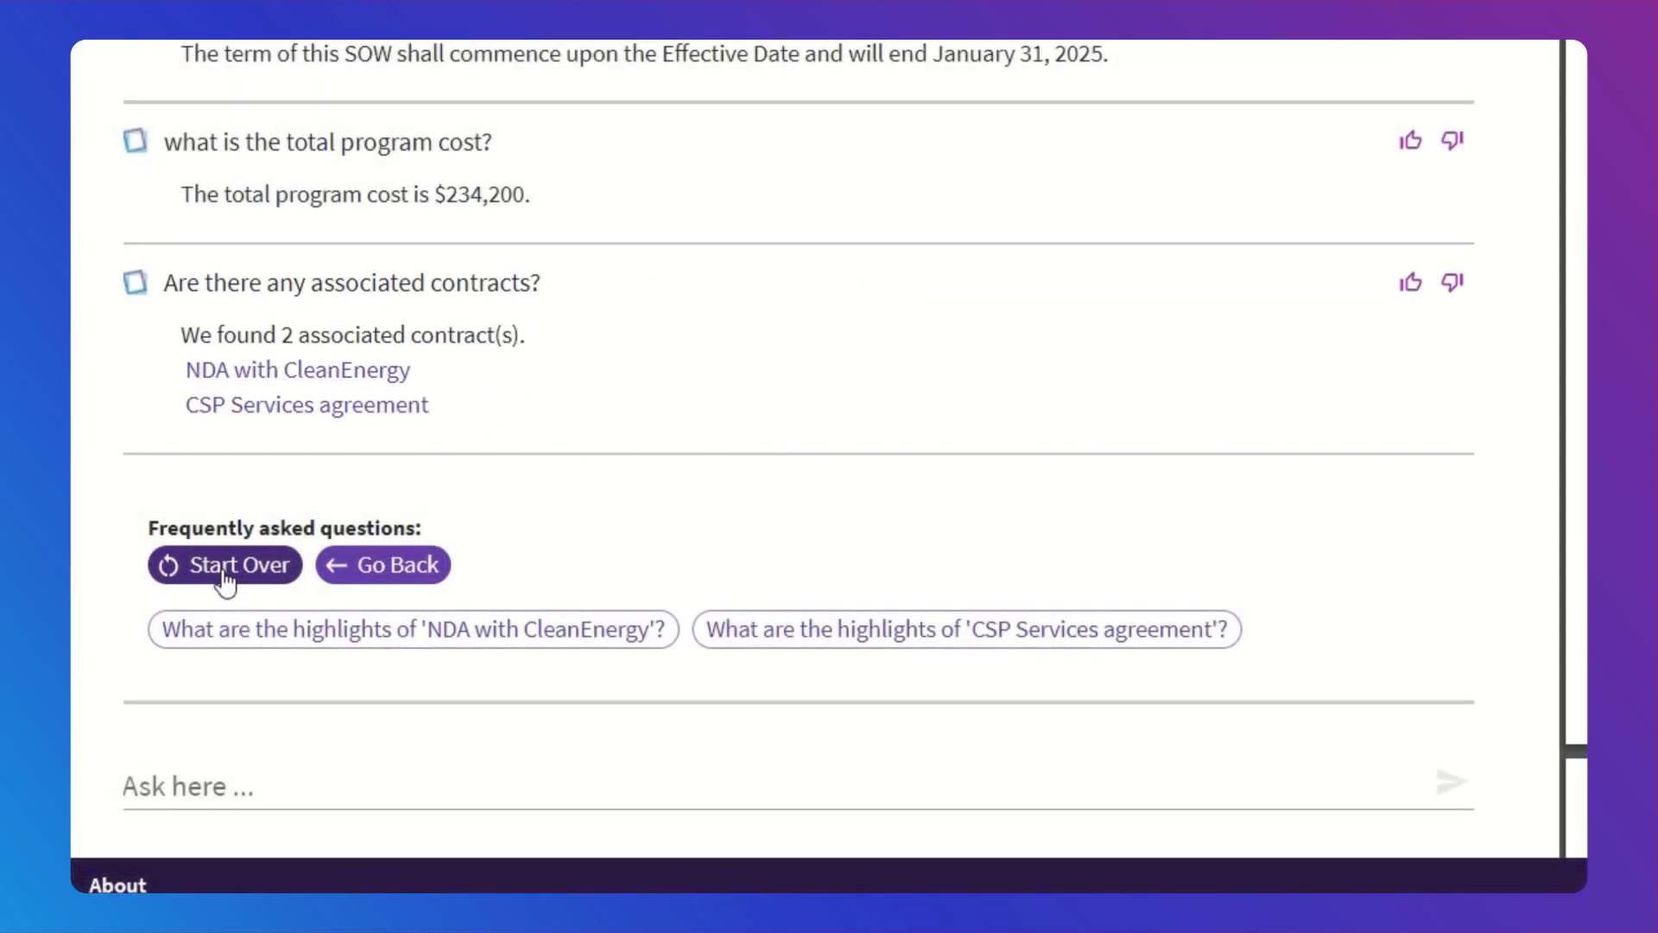
pyautogui.click(225, 564)
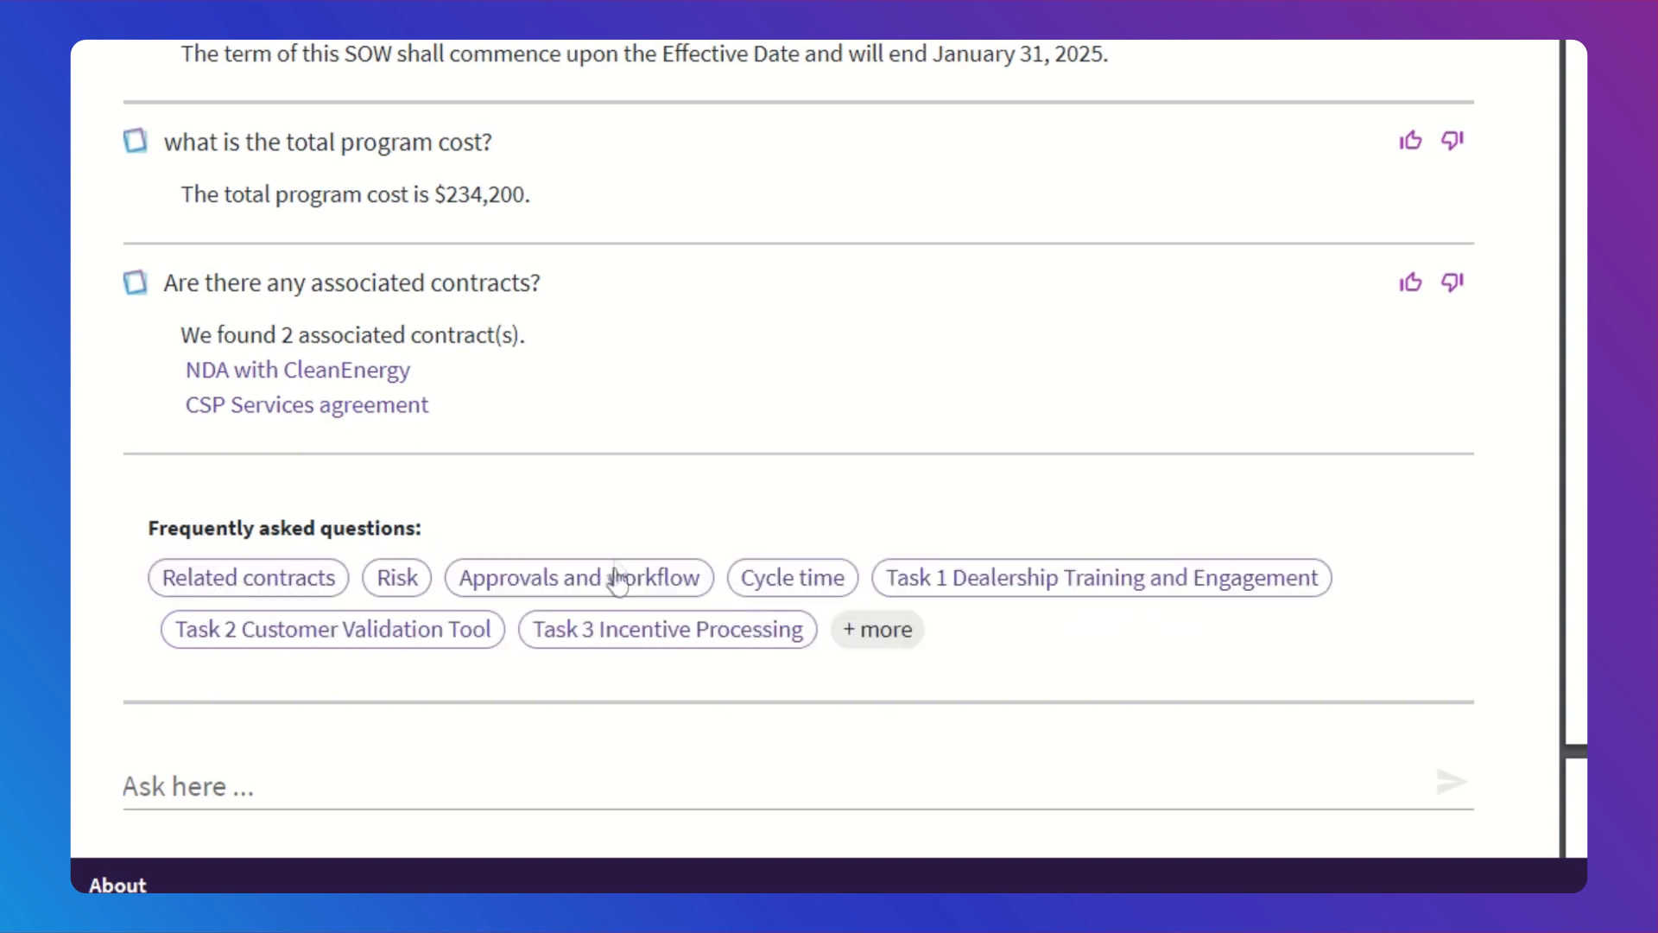
pyautogui.click(579, 578)
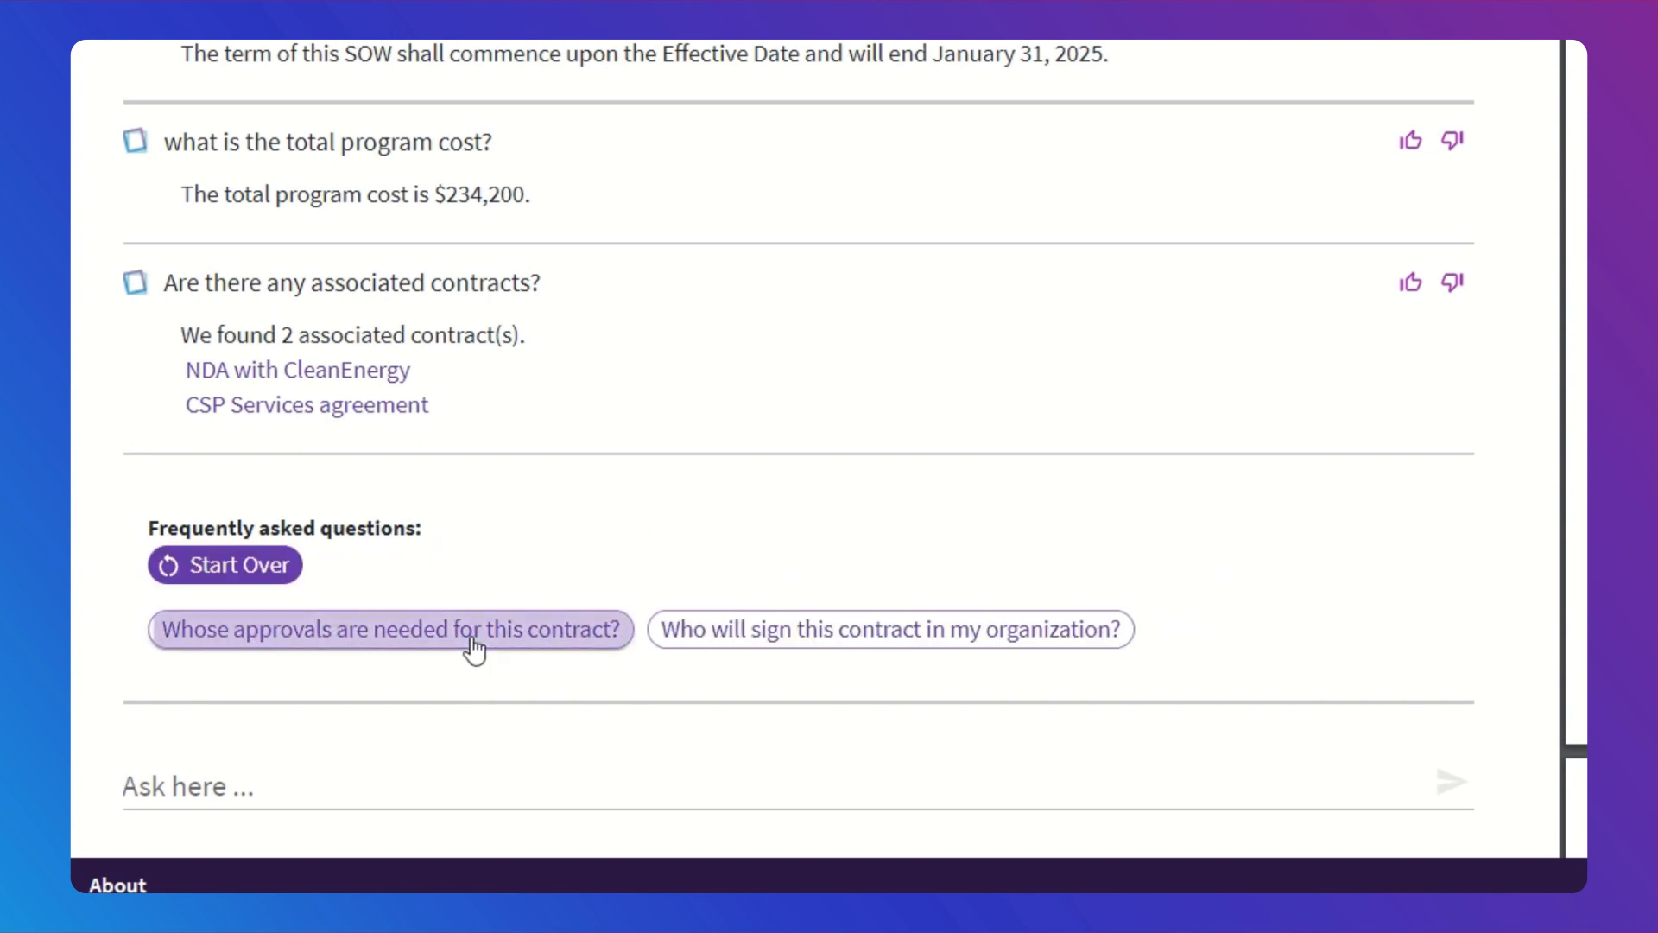
pyautogui.click(391, 629)
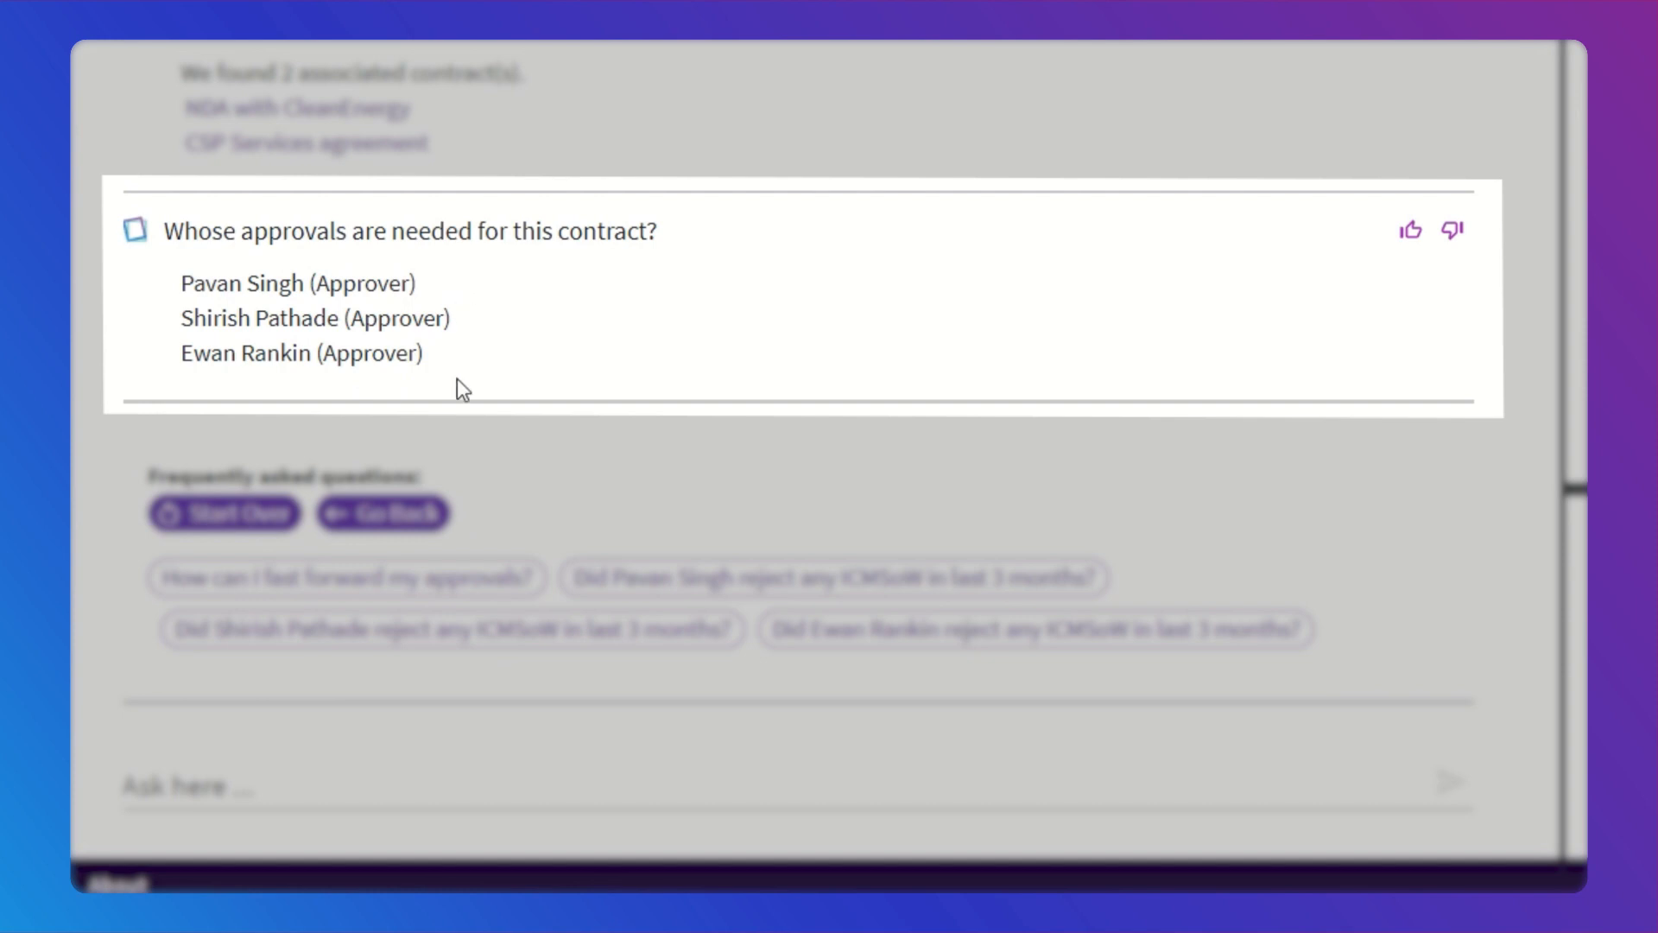
pyautogui.click(348, 578)
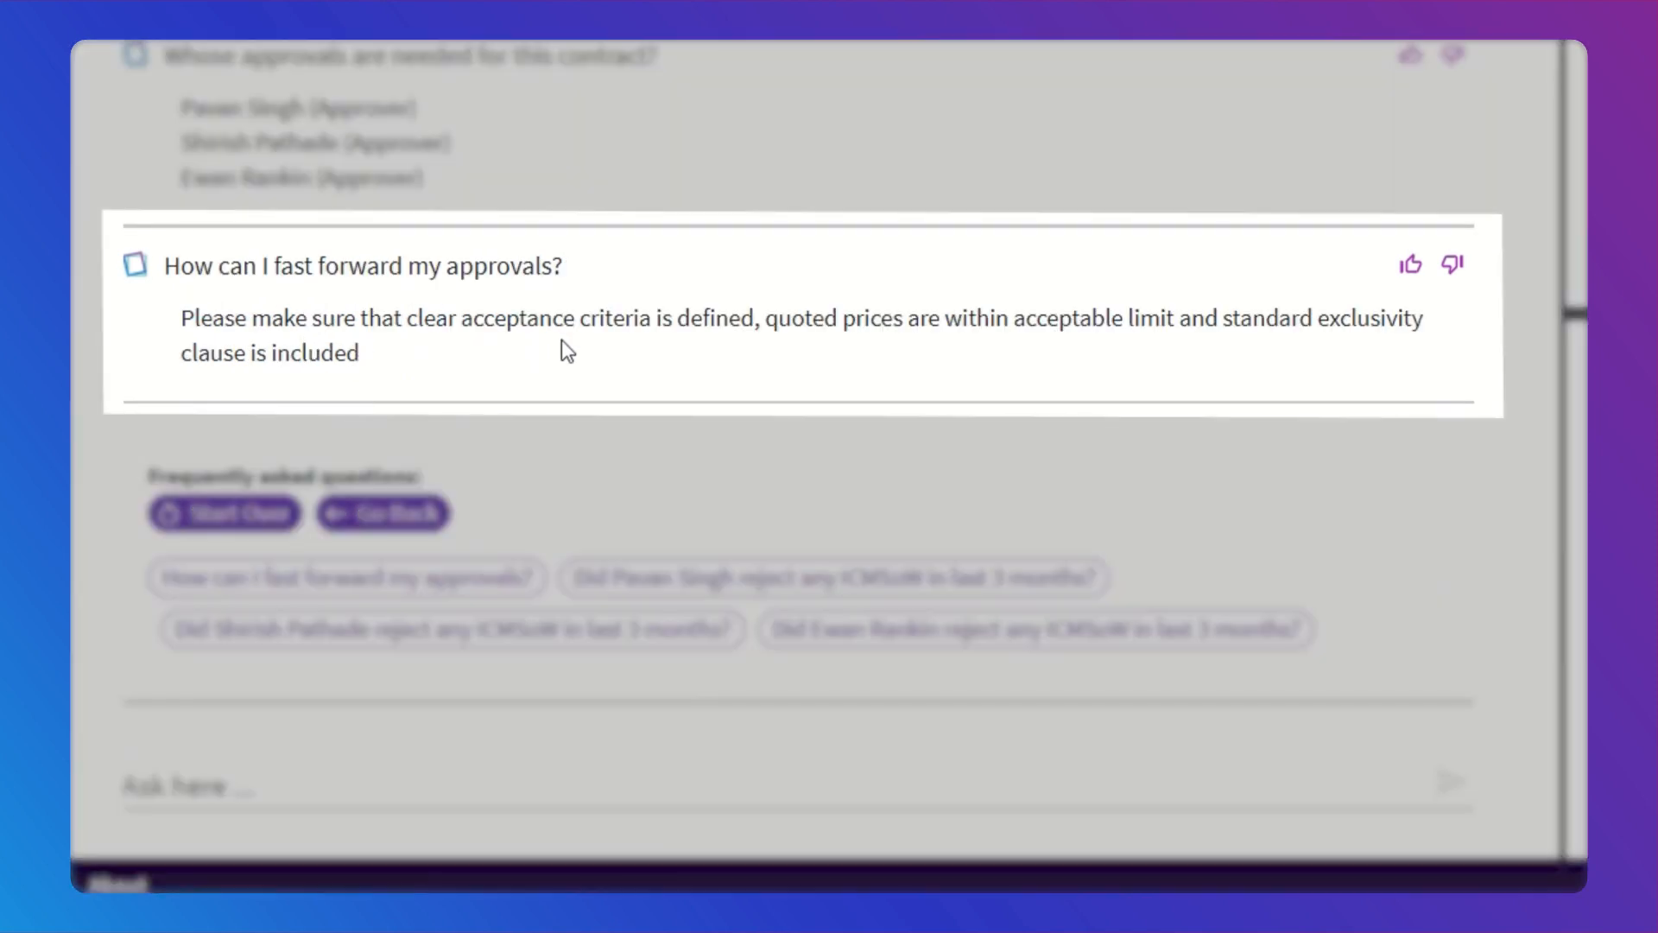
pyautogui.moveTo(739, 360)
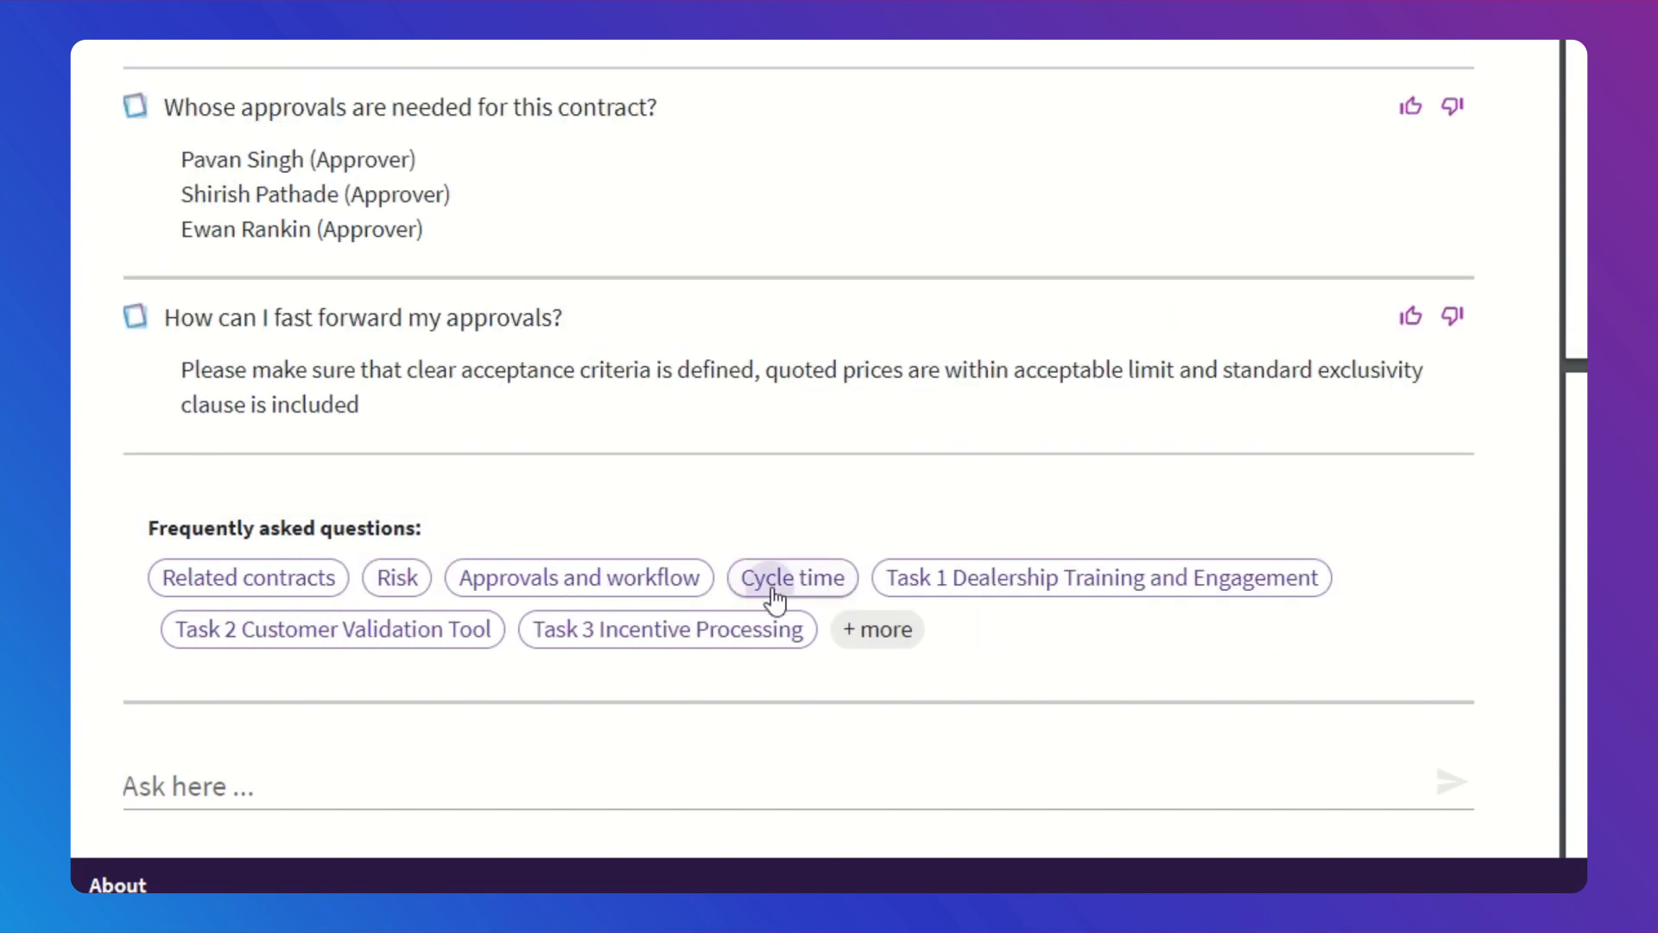
# Step: Ask the average SoW cycle time organization-wide (28 days) and in this vertical (23 days)
pyautogui.click(792, 578)
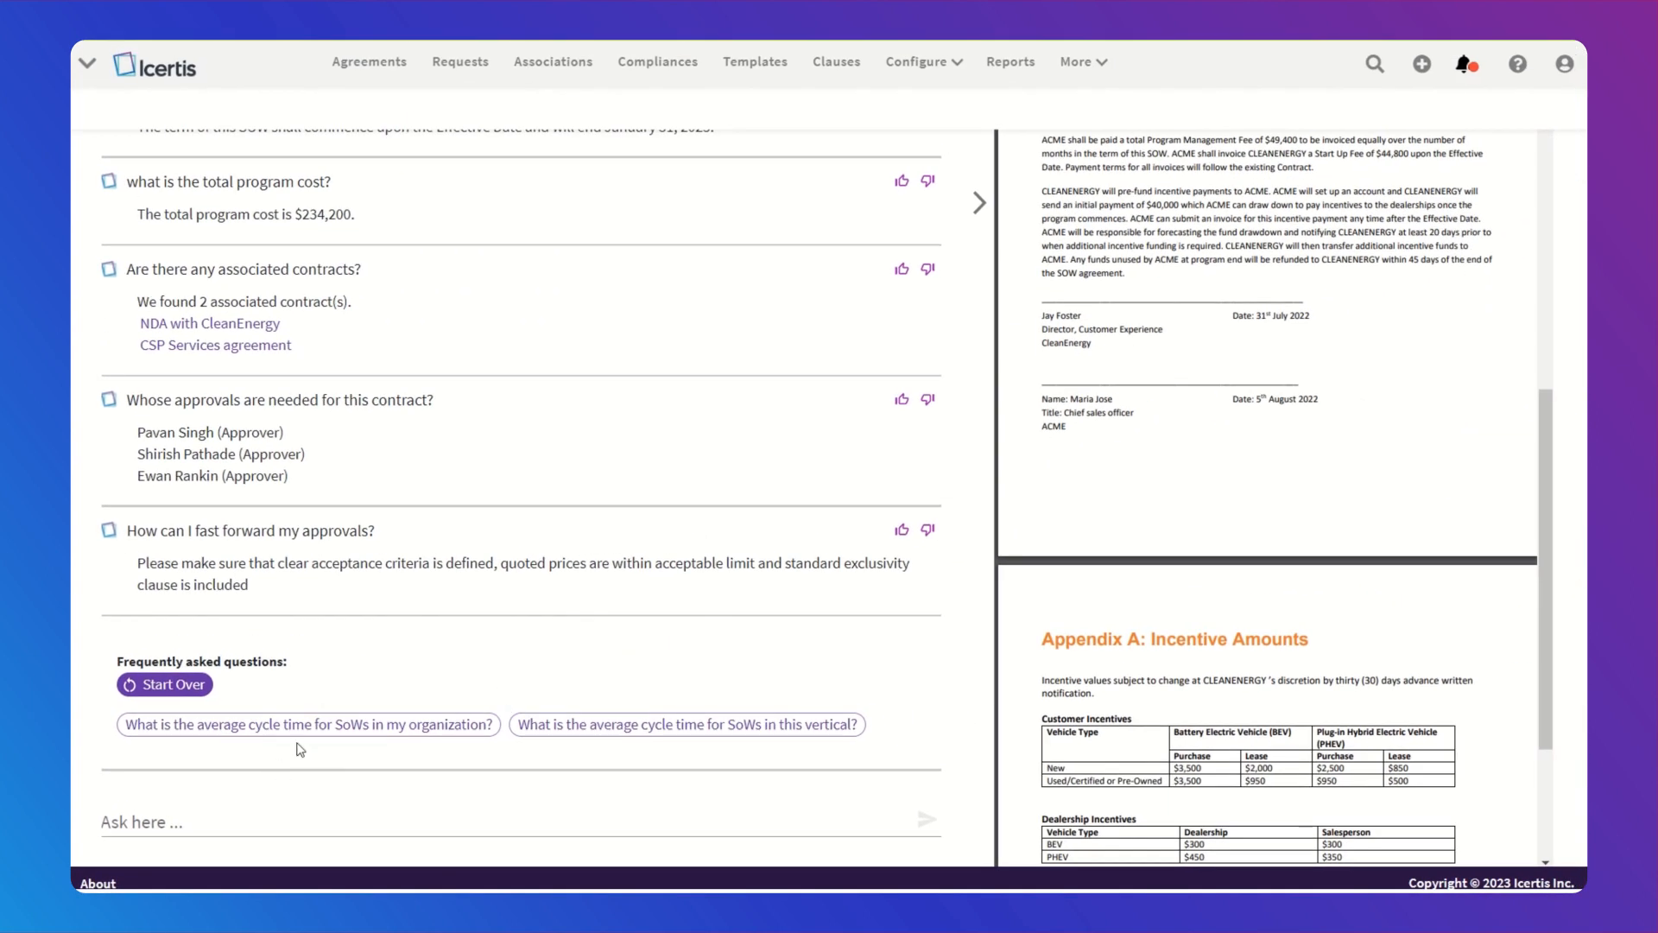
pyautogui.click(308, 725)
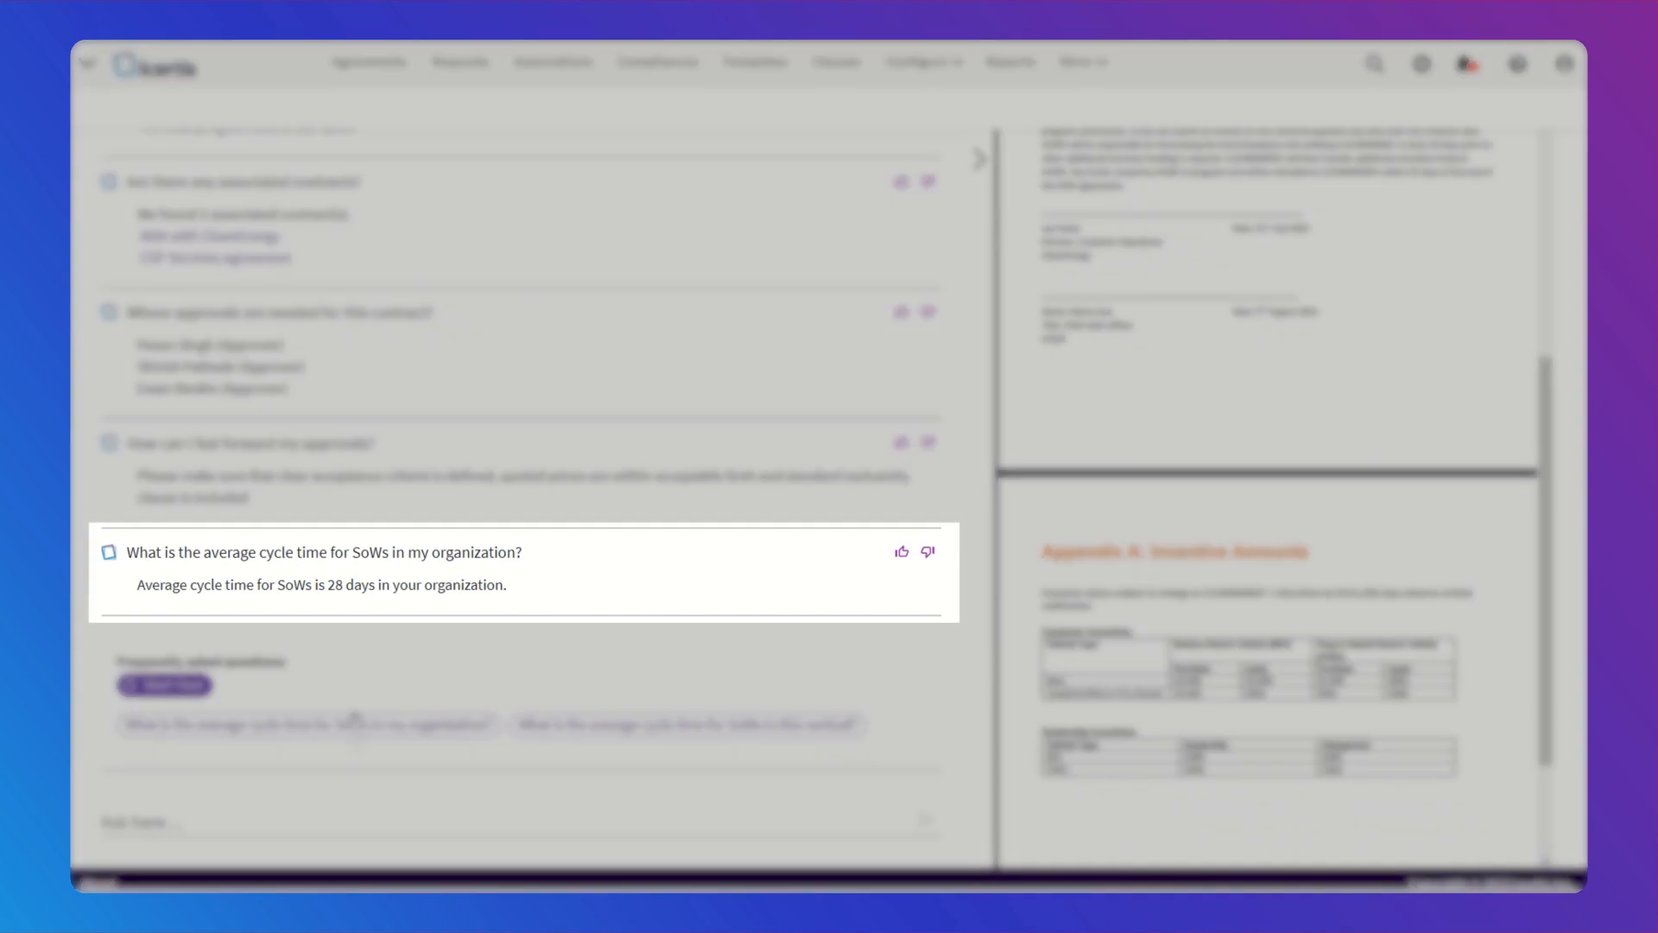
pyautogui.moveTo(373, 609)
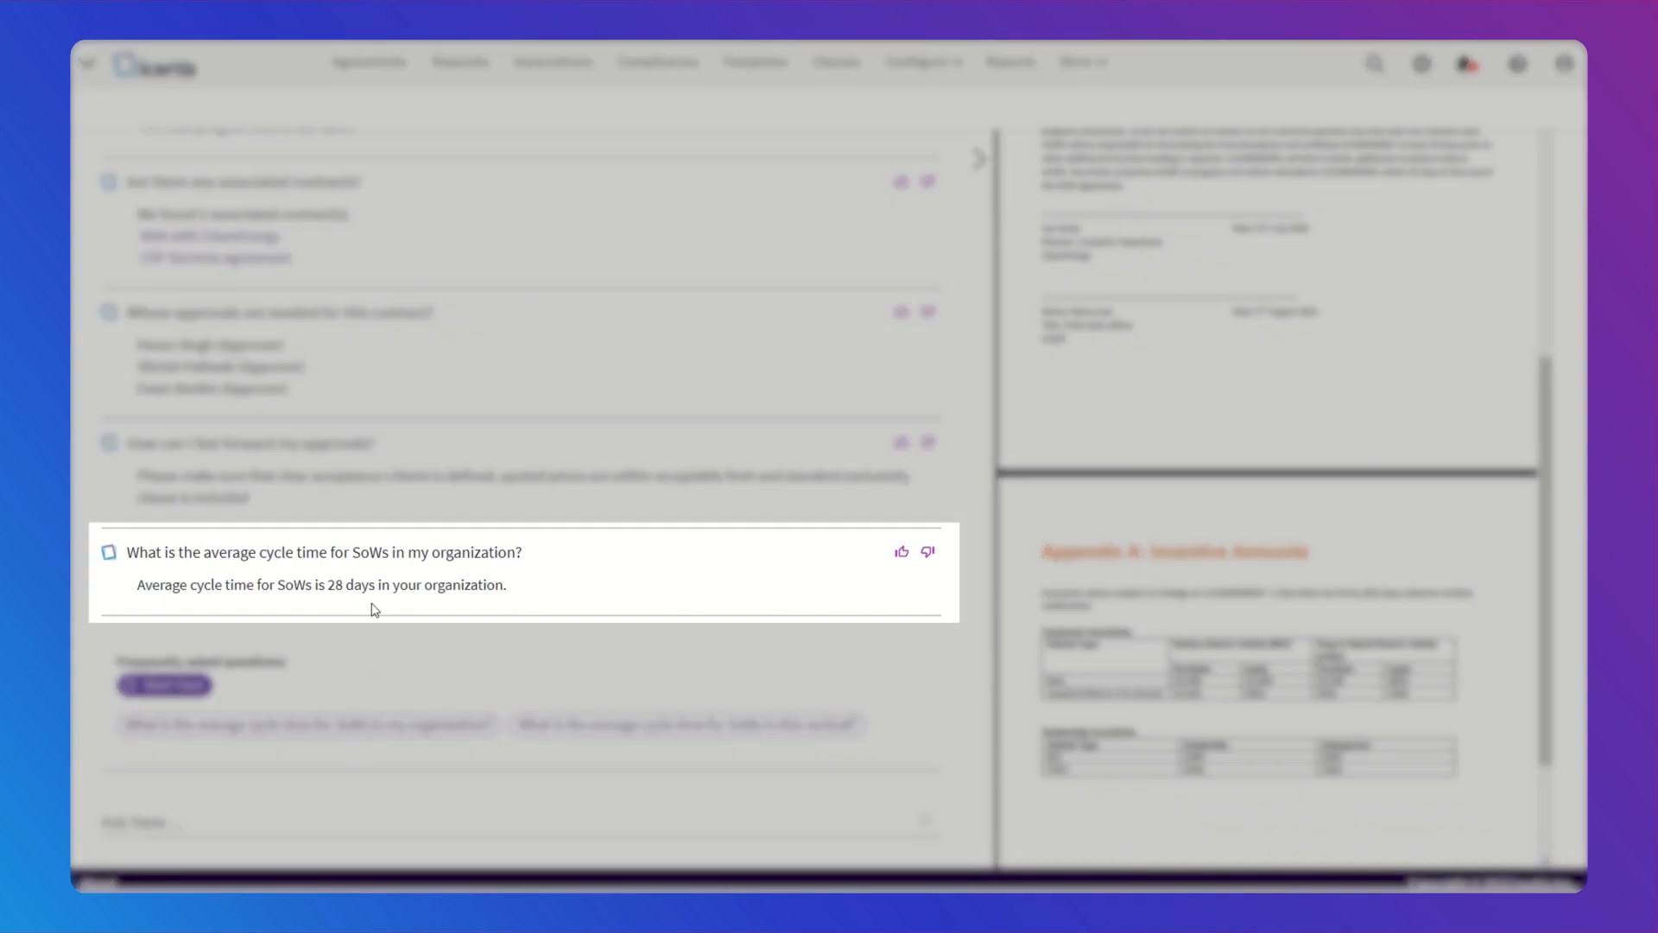
pyautogui.click(685, 724)
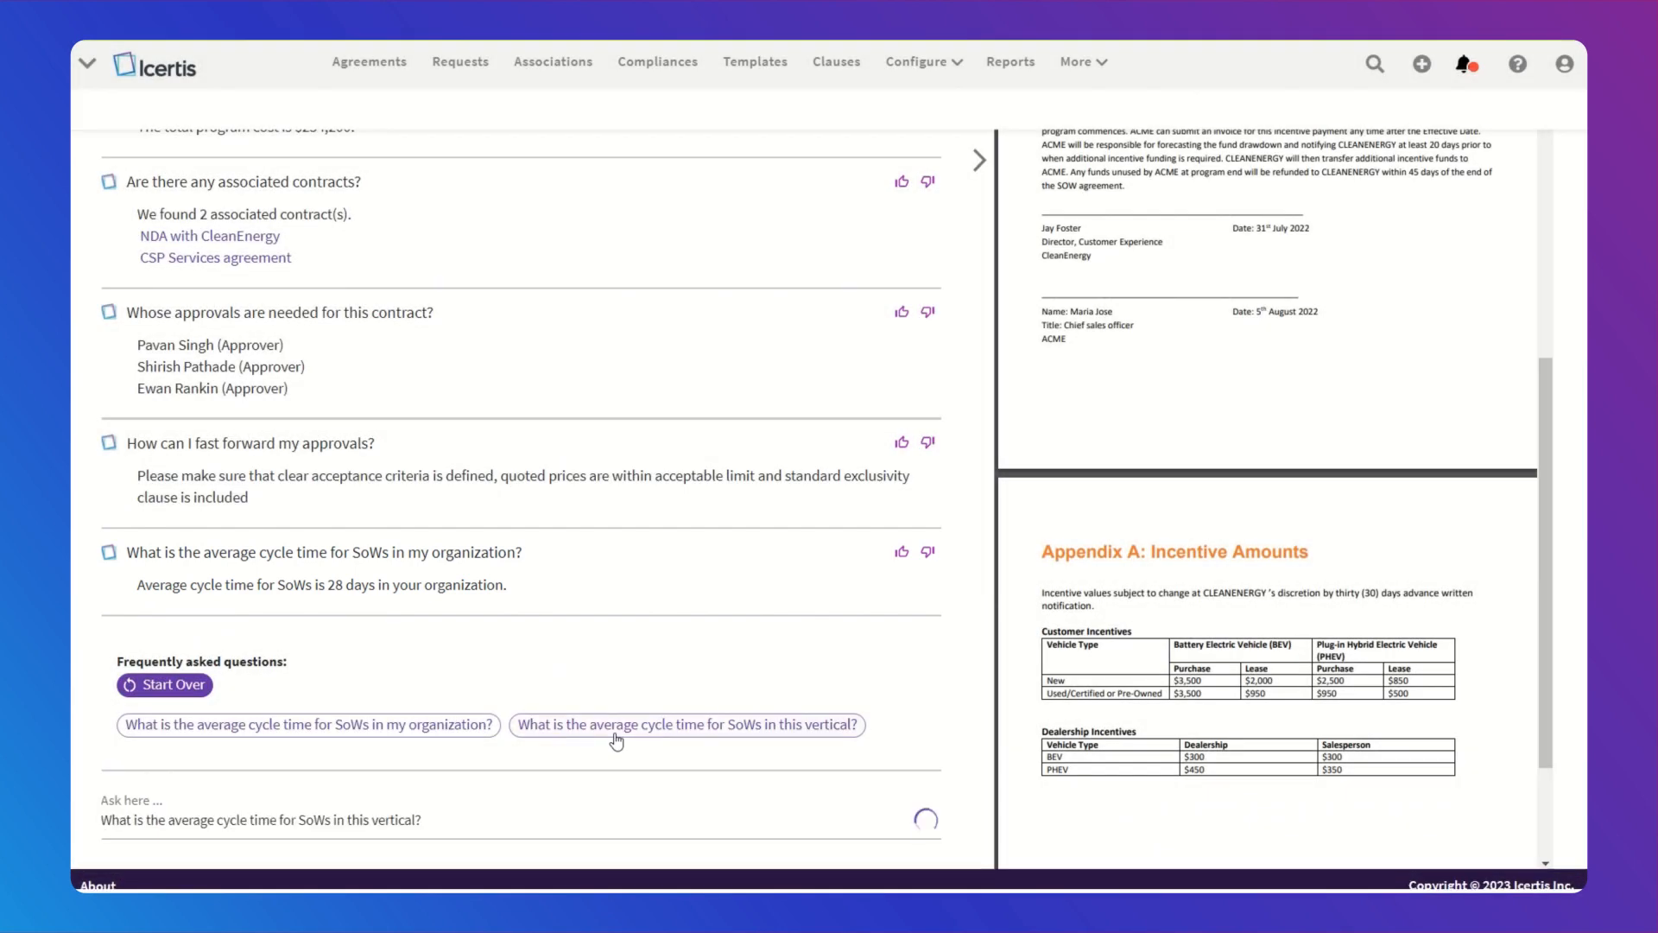
pyautogui.click(685, 724)
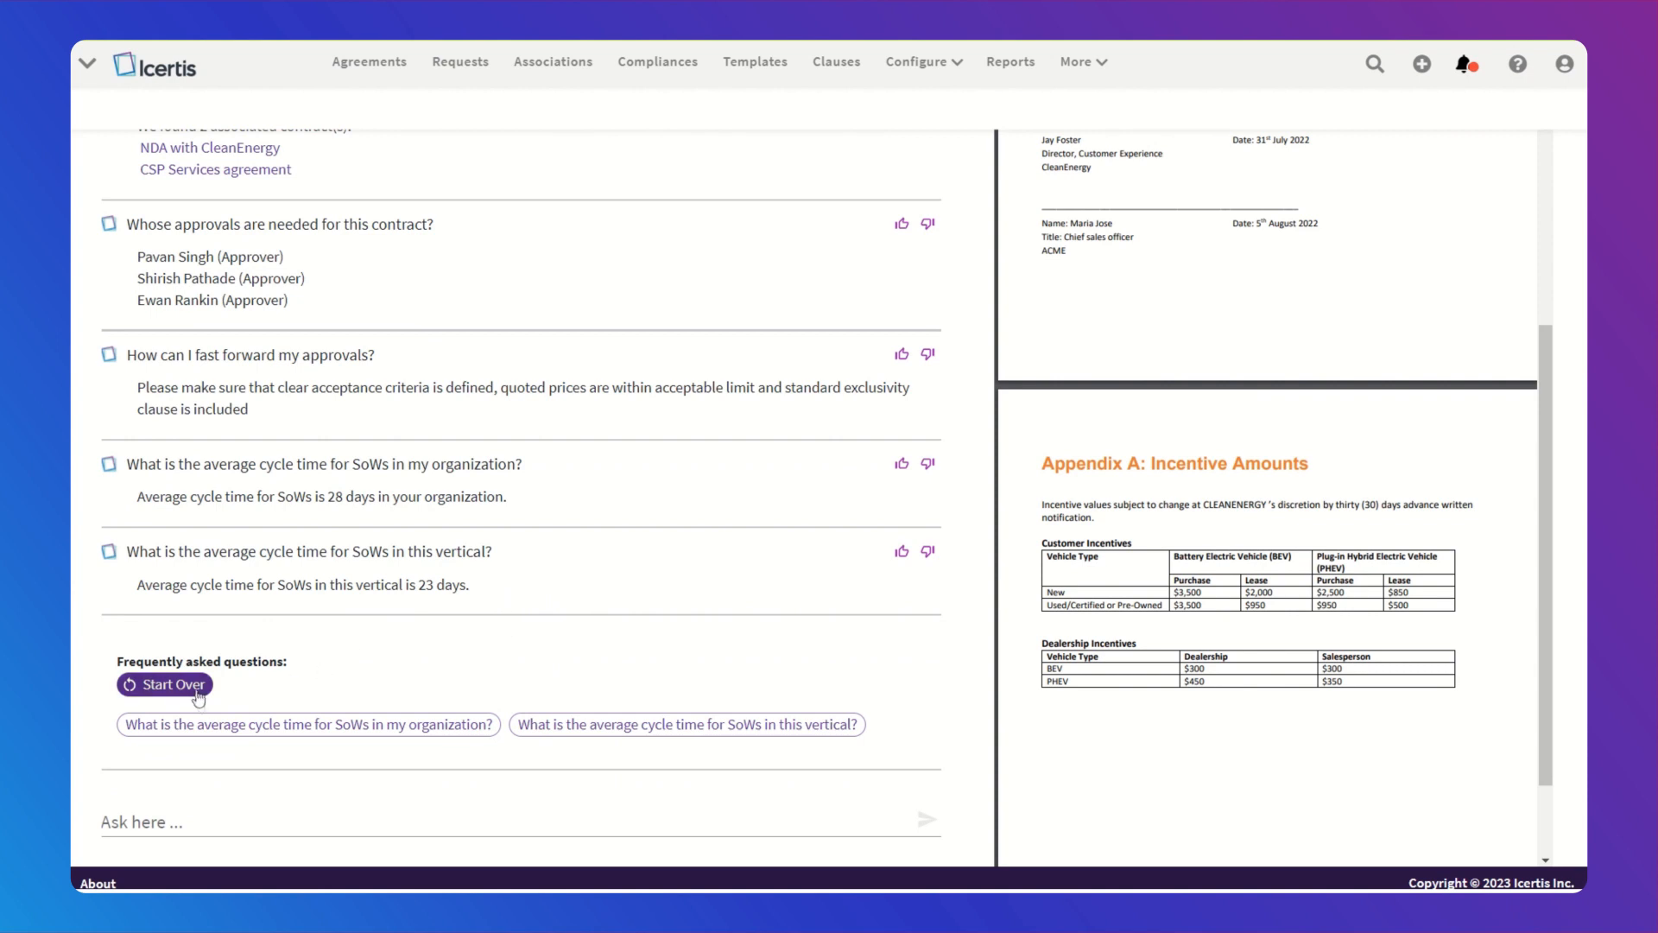
pyautogui.click(165, 684)
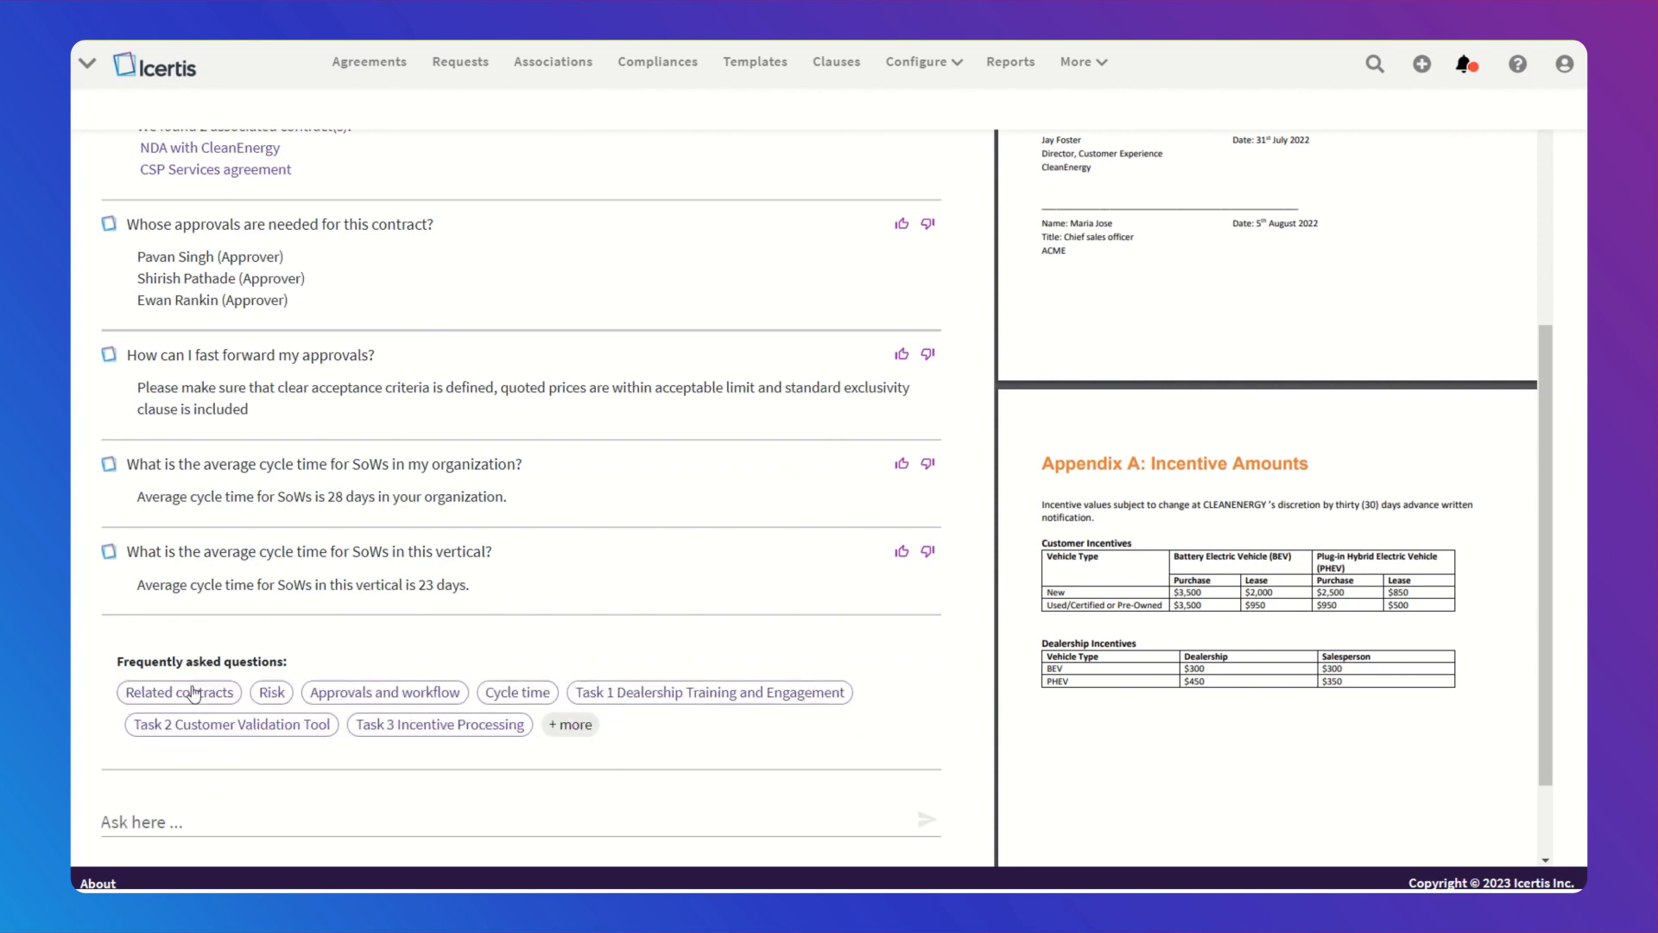
pyautogui.moveTo(733, 637)
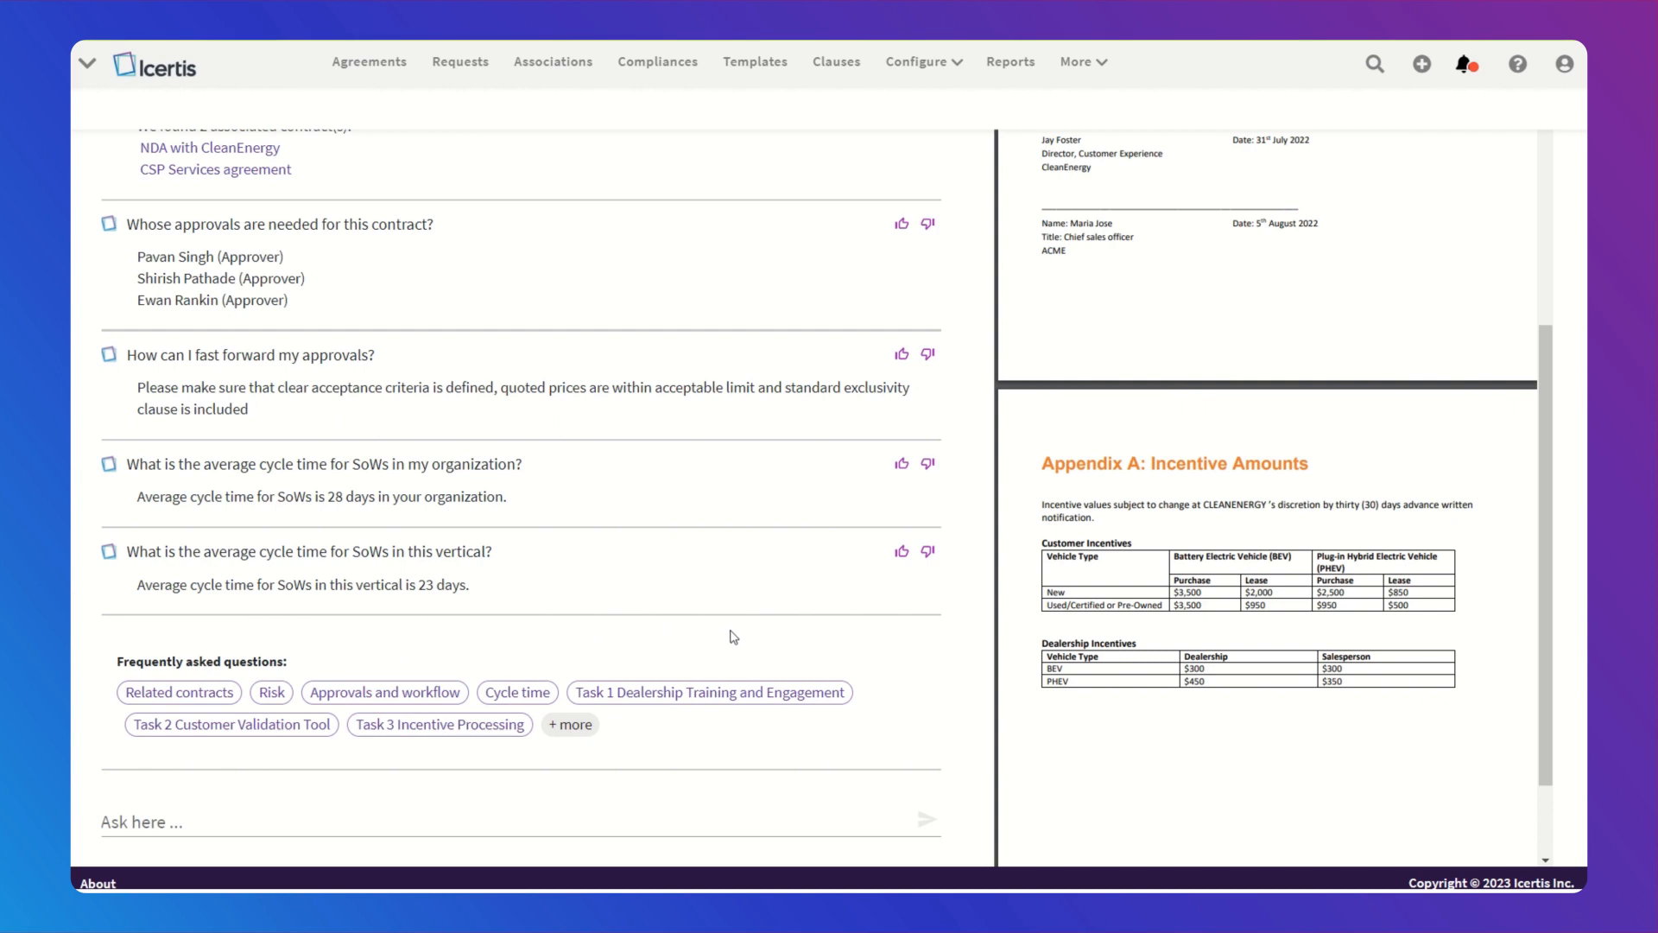